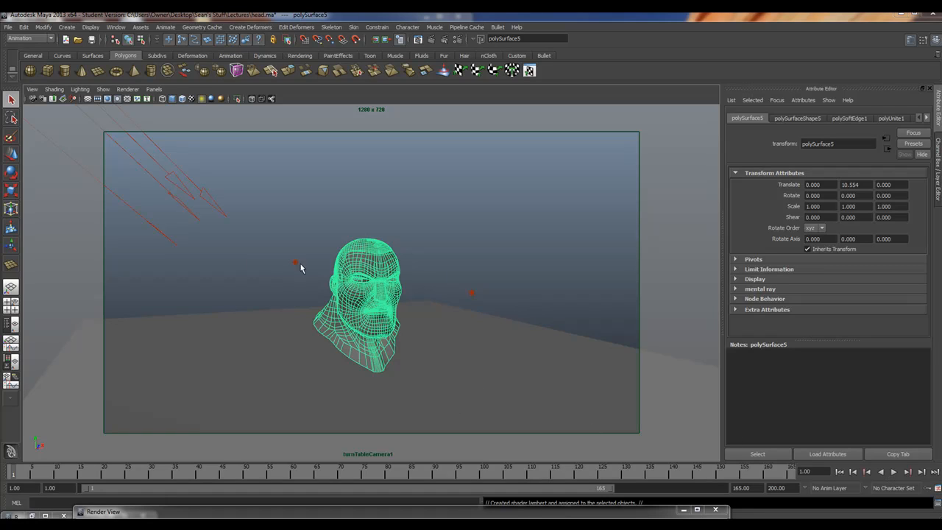
{"action": "mouse_move", "coordinate": [282, 280]}
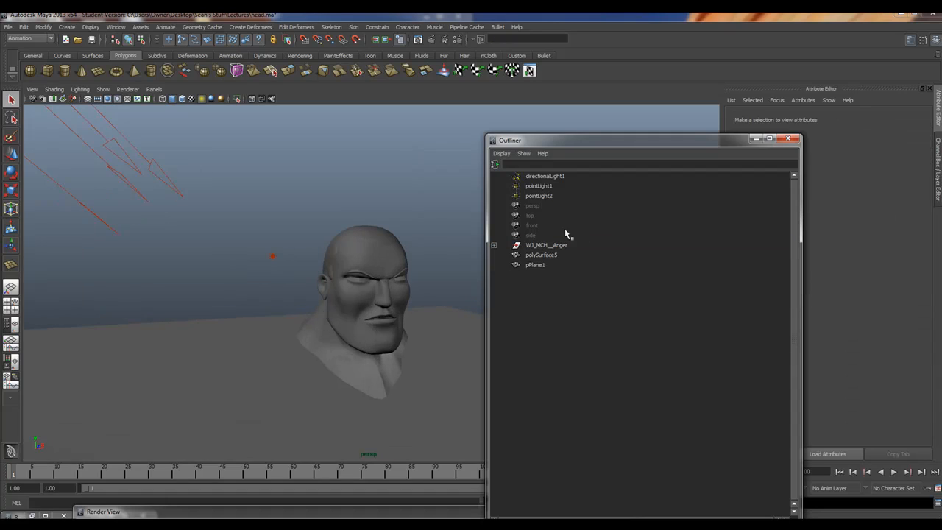
Step: Browse the viewport Shading and Show menus without changing visibility settings
{"action": "left_click", "coordinate": [53, 90]}
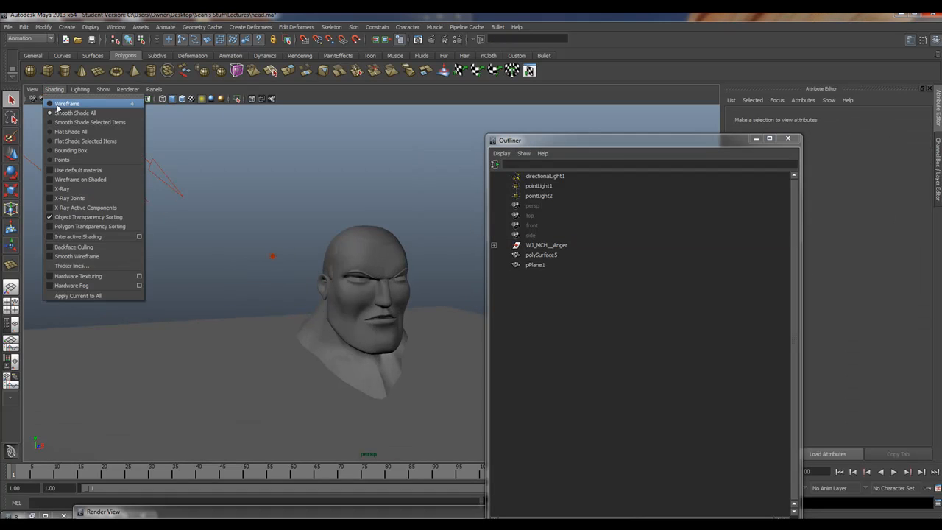
{"action": "left_click", "coordinate": [103, 90]}
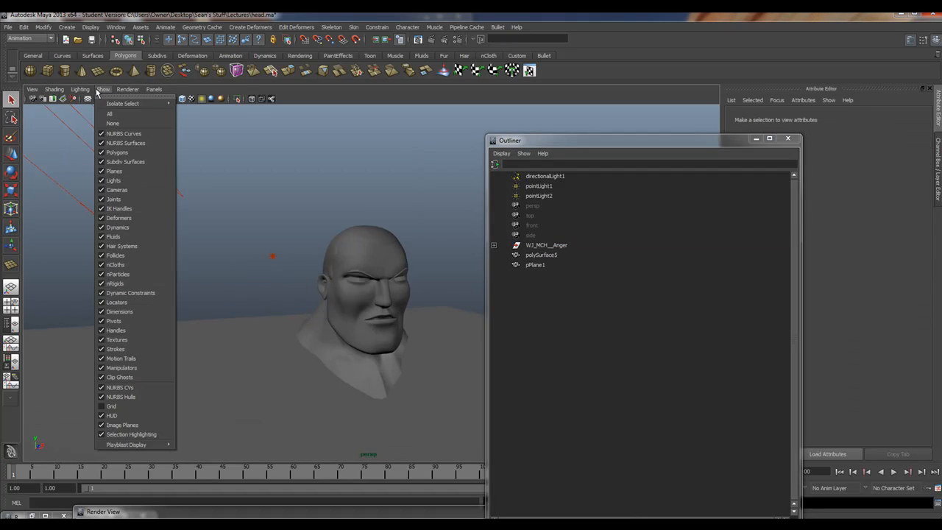
{"action": "left_click", "coordinate": [112, 407]}
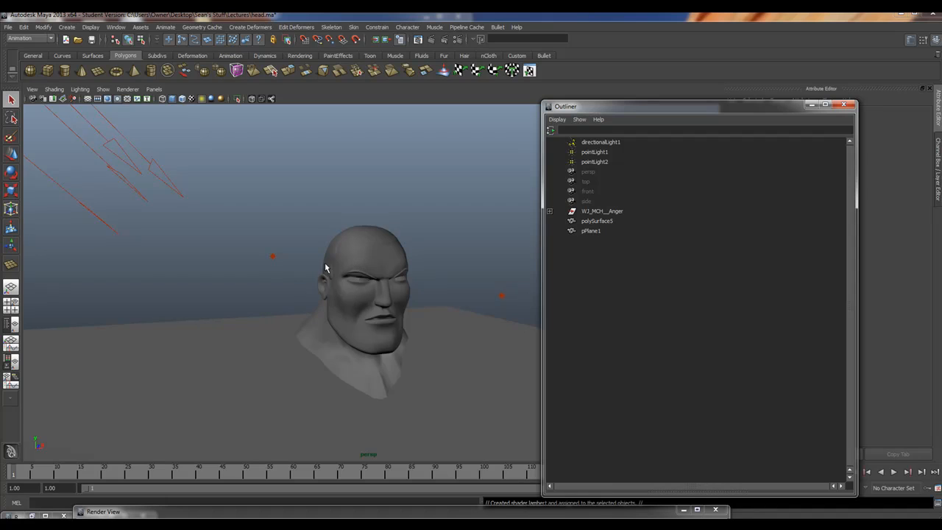
Step: Select polySurface5 and enable the camera's Resolution Gate in the perspective view
{"action": "left_click", "coordinate": [598, 221]}
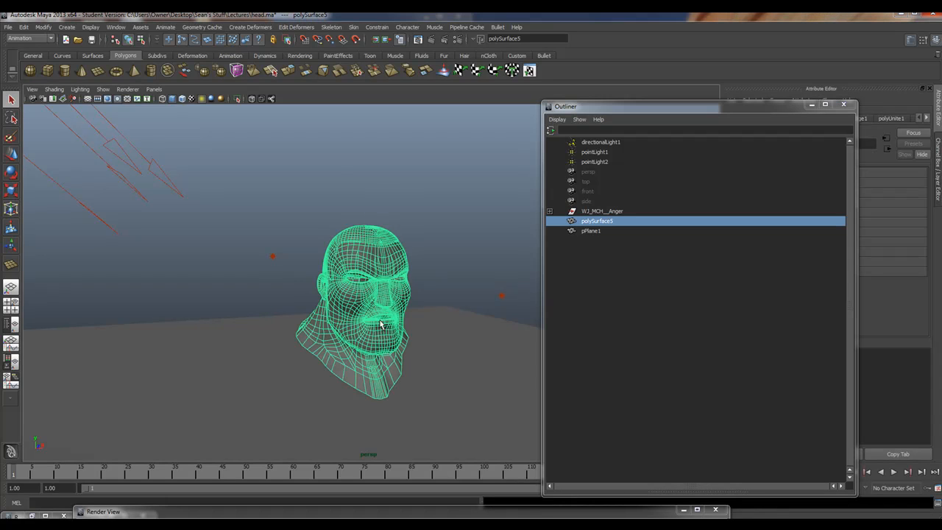
{"action": "left_click", "coordinate": [33, 89]}
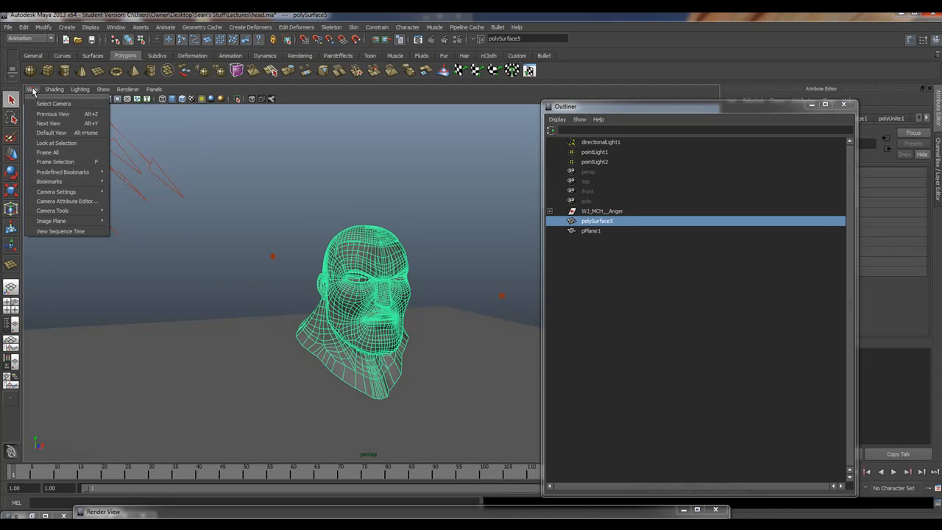
{"action": "left_click", "coordinate": [53, 90]}
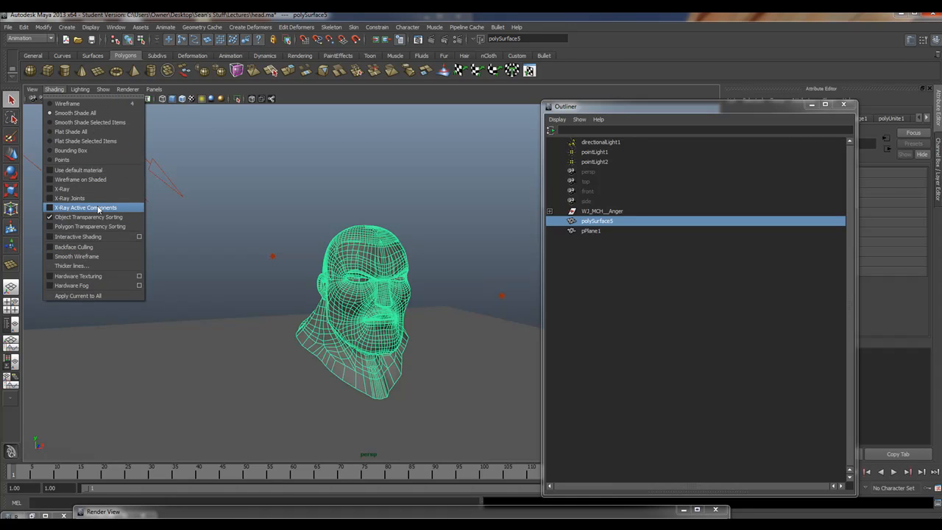
{"action": "left_click", "coordinate": [32, 90]}
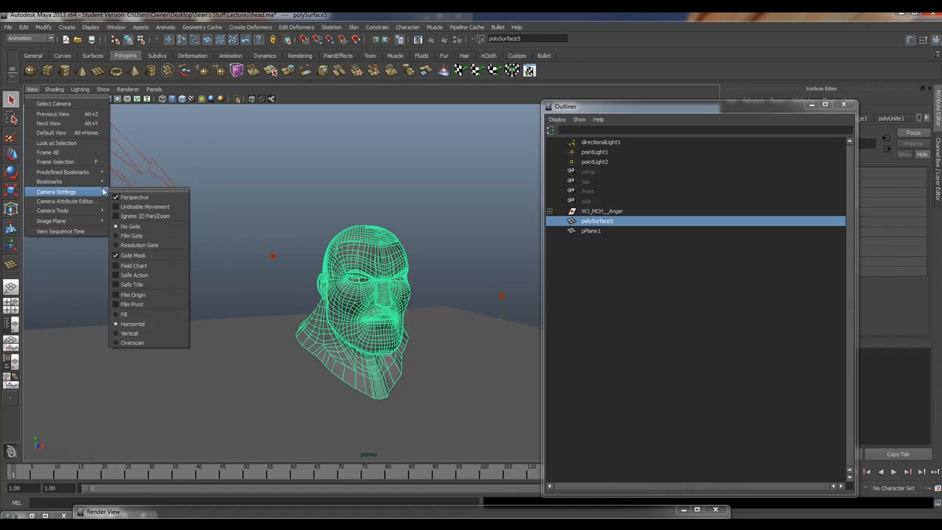
{"action": "left_click", "coordinate": [139, 245]}
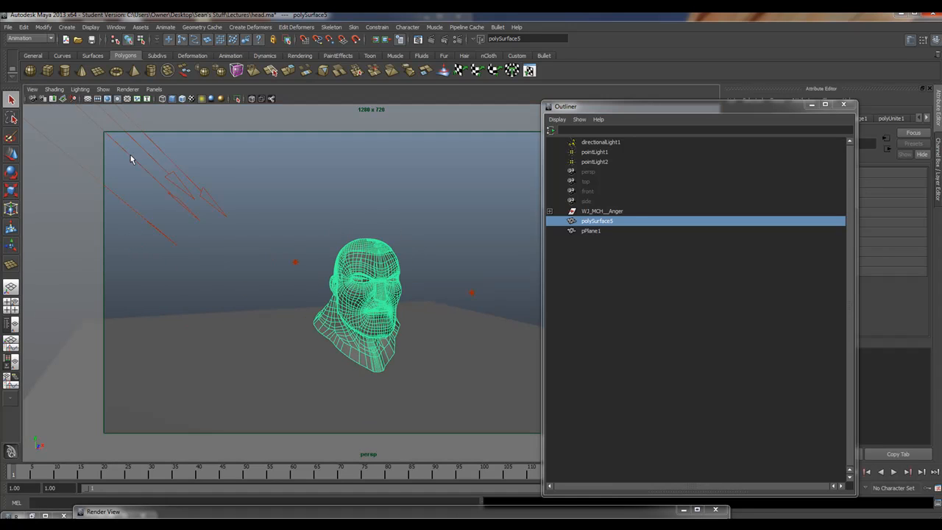
{"action": "mouse_move", "coordinate": [637, 311]}
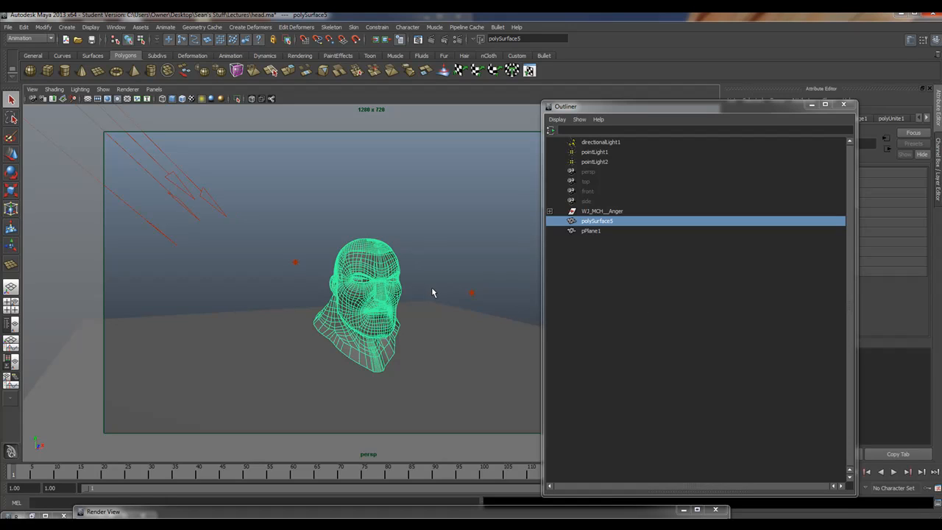
{"action": "mouse_move", "coordinate": [362, 280]}
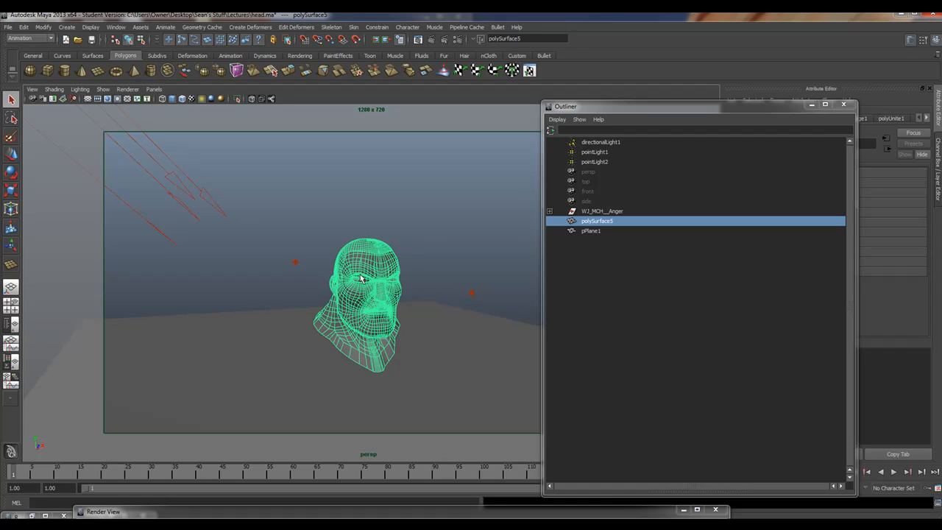
{"action": "mouse_move", "coordinate": [377, 250]}
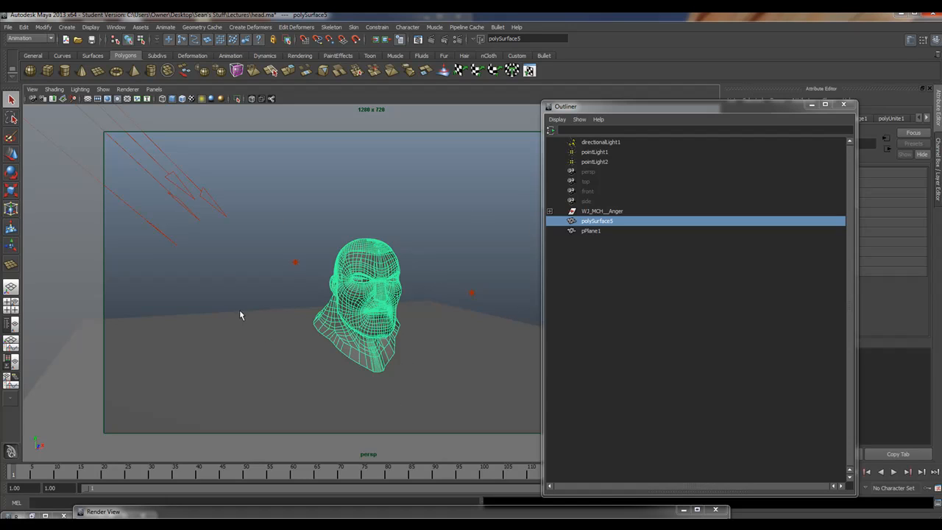
{"action": "mouse_move", "coordinate": [147, 348]}
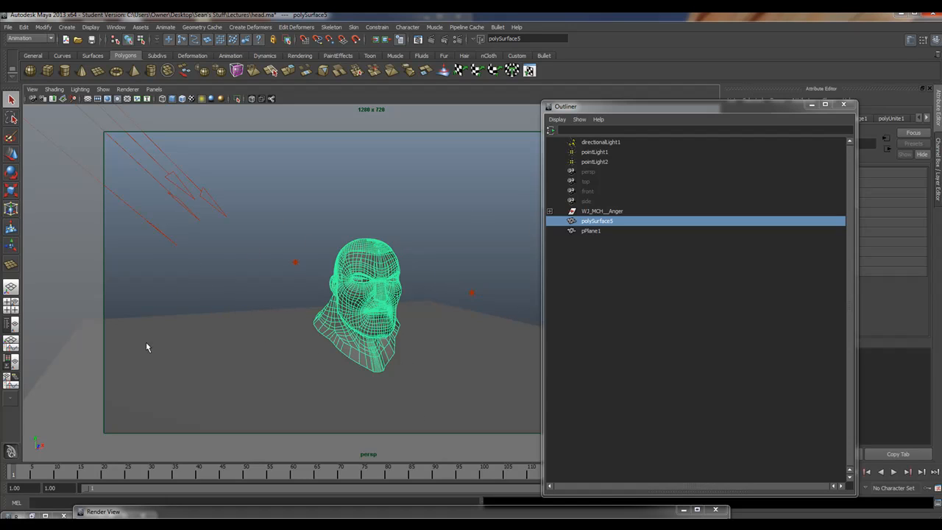
{"action": "mouse_move", "coordinate": [7, 253]}
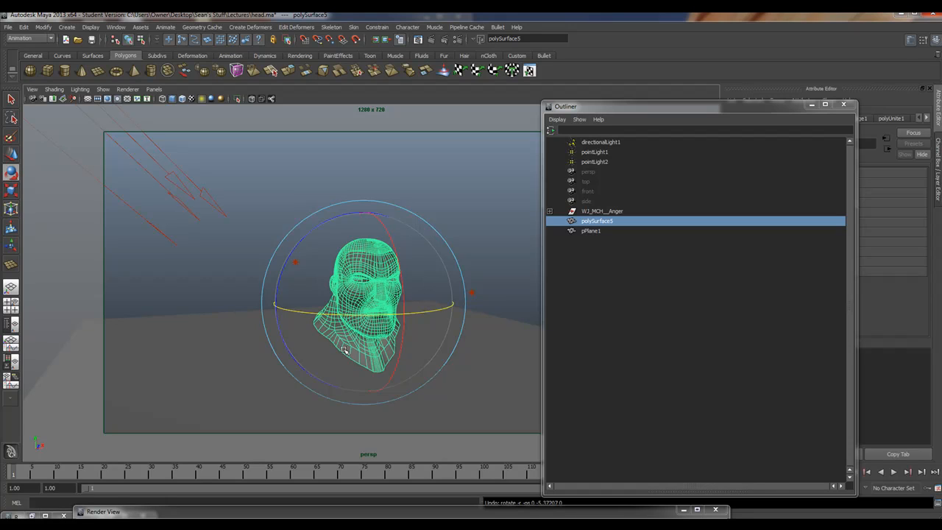
{"action": "mouse_move", "coordinate": [286, 262]}
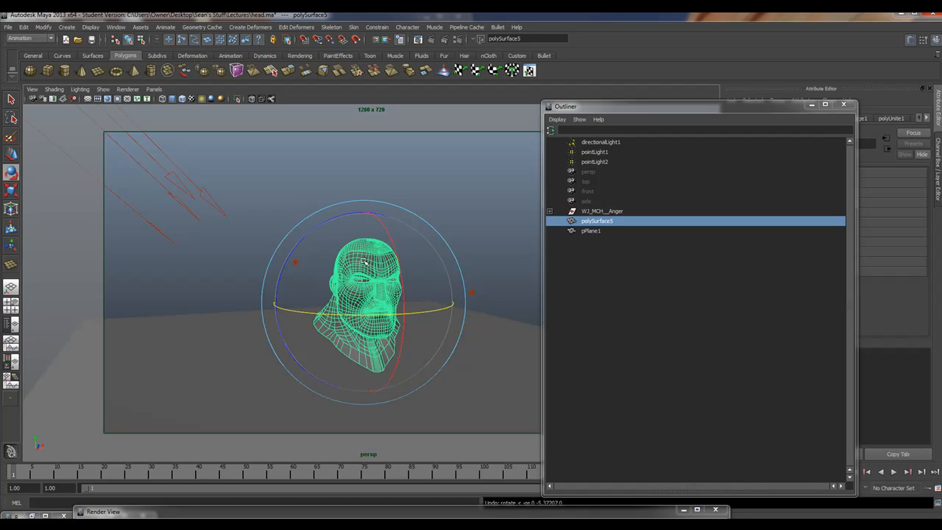
{"action": "mouse_move", "coordinate": [210, 304]}
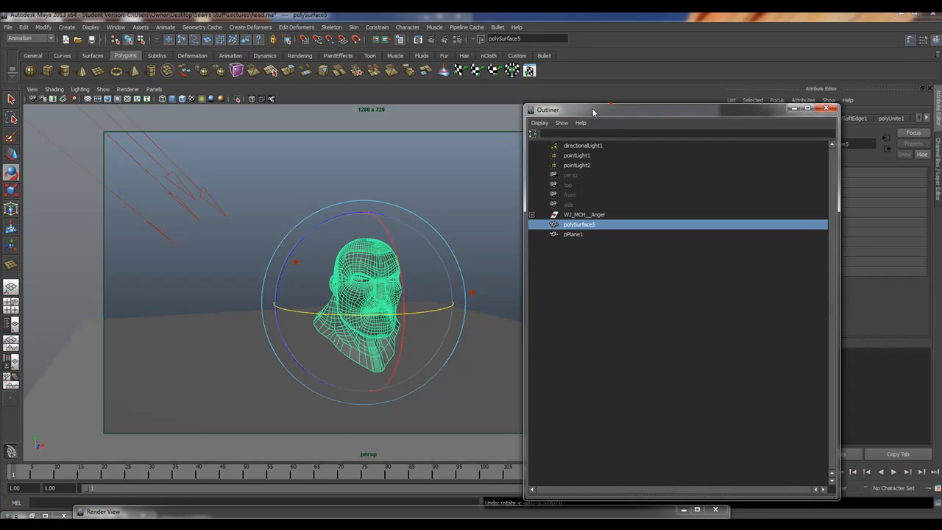
Step: Bring up Render Settings on the Indirect Lighting page and select the final gathering point density value
{"action": "left_click", "coordinate": [459, 38]}
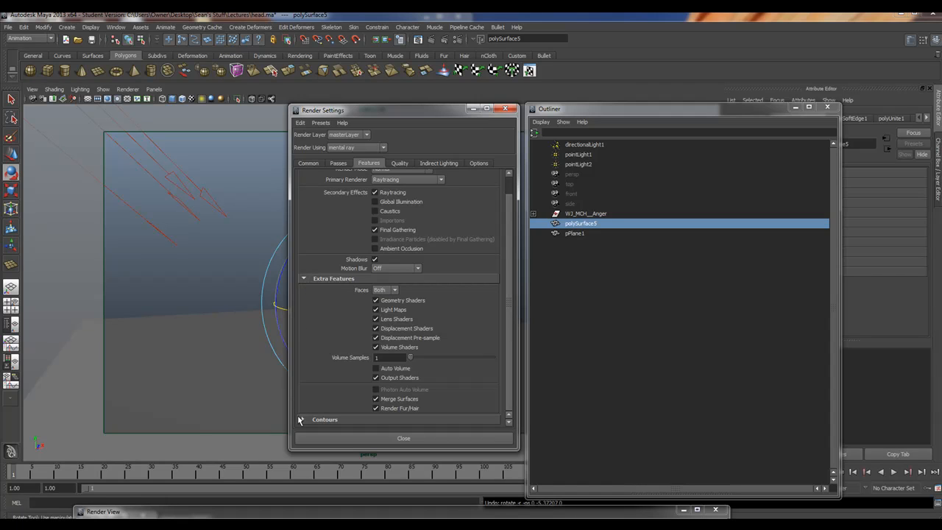
{"action": "left_click_drag", "start_coordinate": [403, 109], "coordinate": [671, 102]}
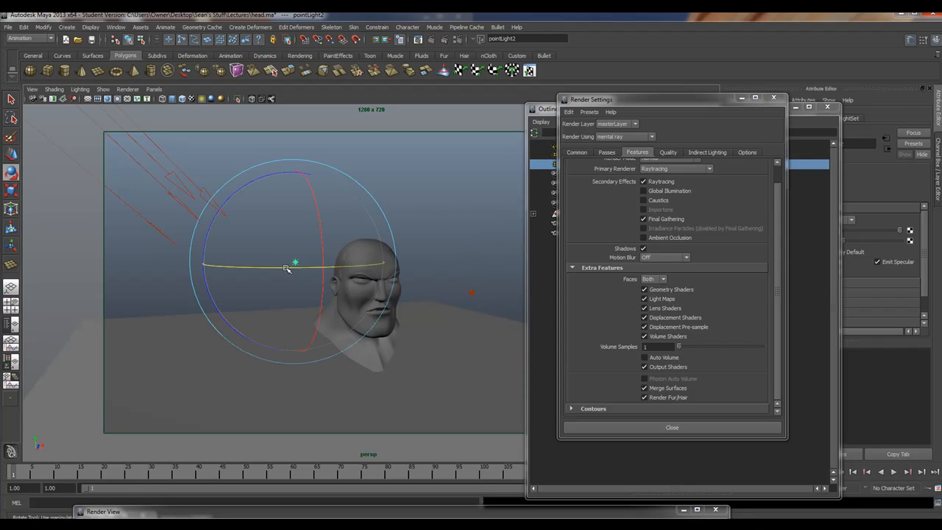
{"action": "left_click", "coordinate": [707, 151]}
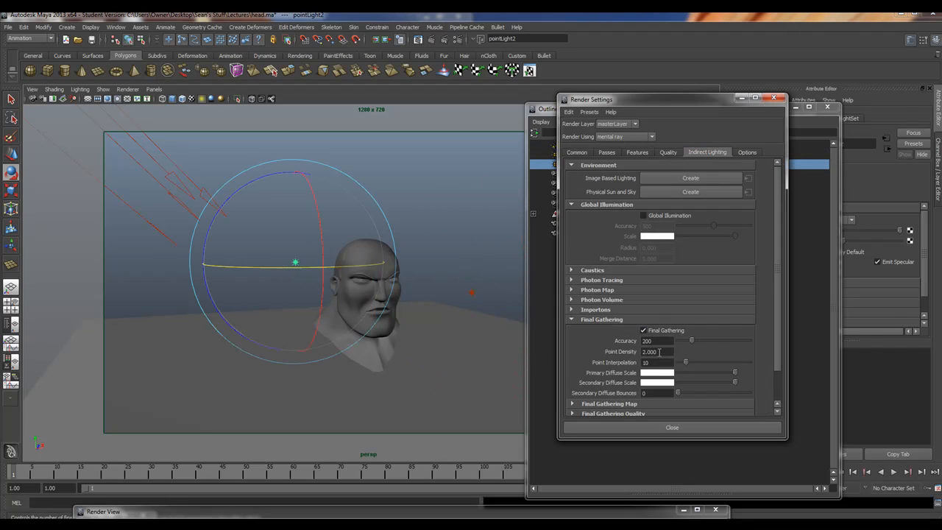
{"action": "triple_click", "coordinate": [655, 350]}
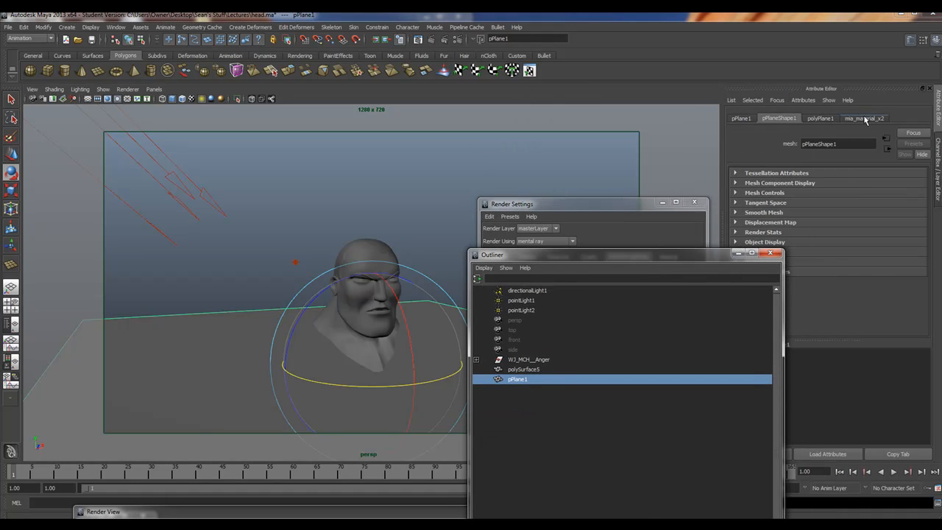
Step: Enable Final Gathering in the mental ray indirect lighting settings
{"action": "left_click", "coordinate": [862, 118]}
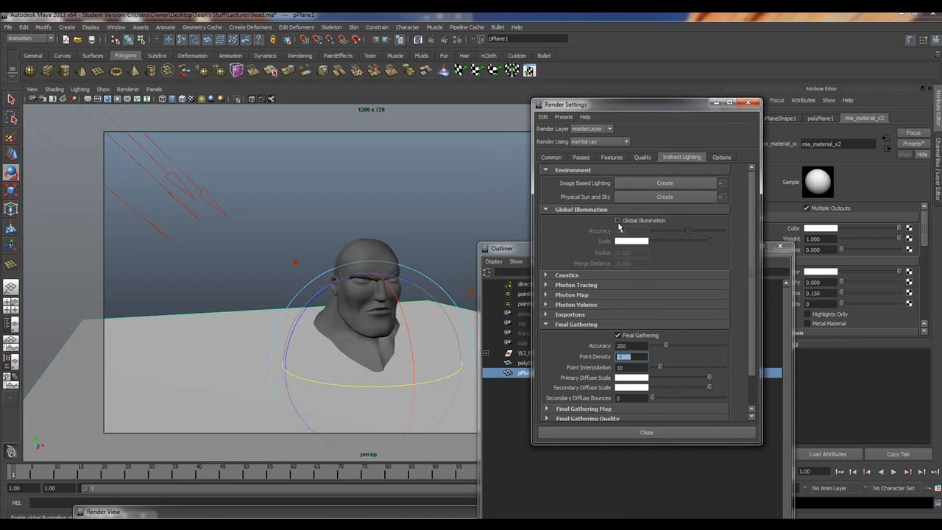
{"action": "left_click", "coordinate": [618, 221]}
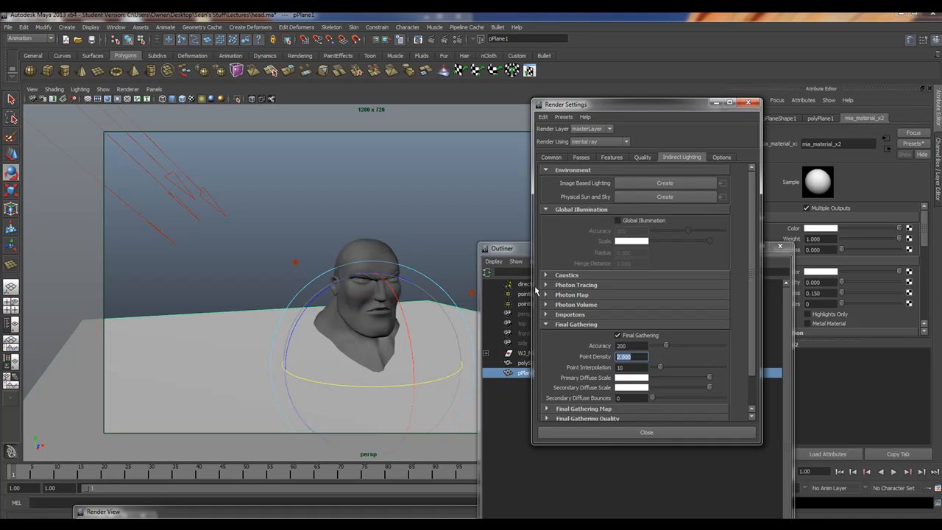
{"action": "mouse_move", "coordinate": [486, 360]}
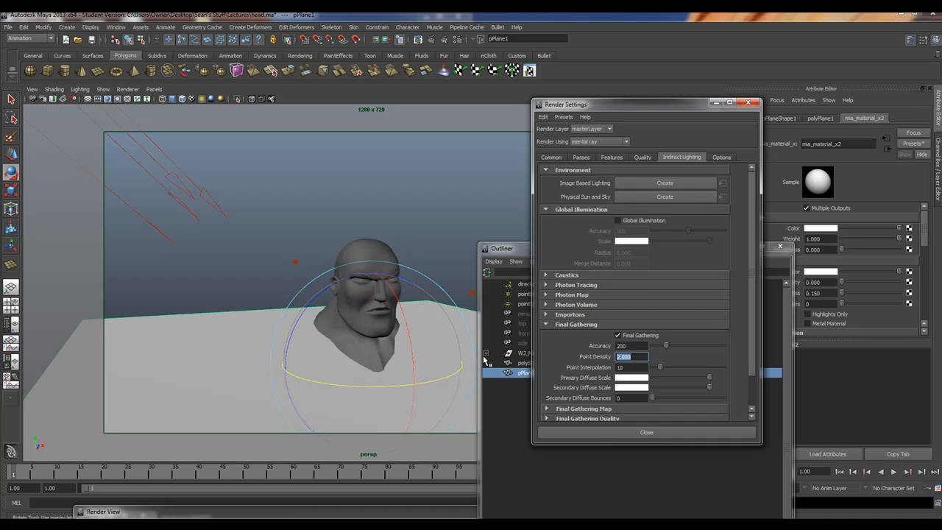
{"action": "mouse_move", "coordinate": [494, 342]}
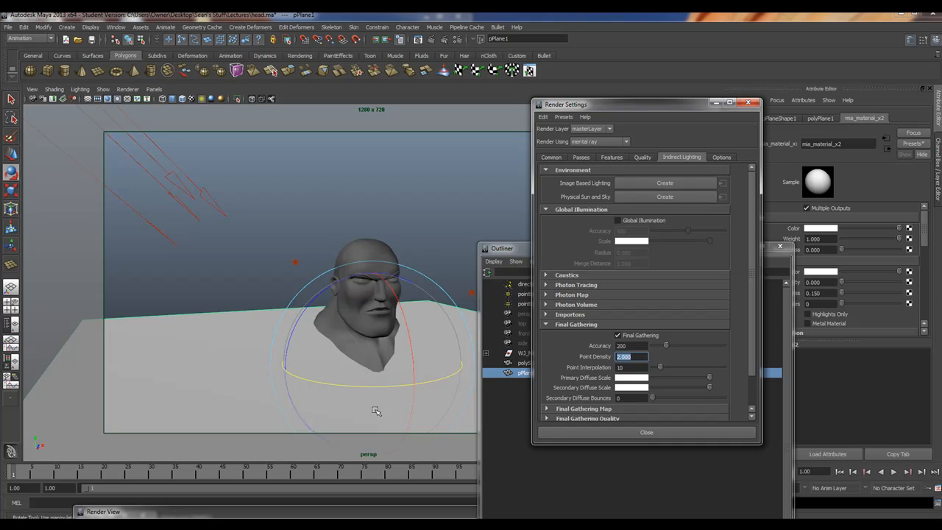
{"action": "mouse_move", "coordinate": [218, 410]}
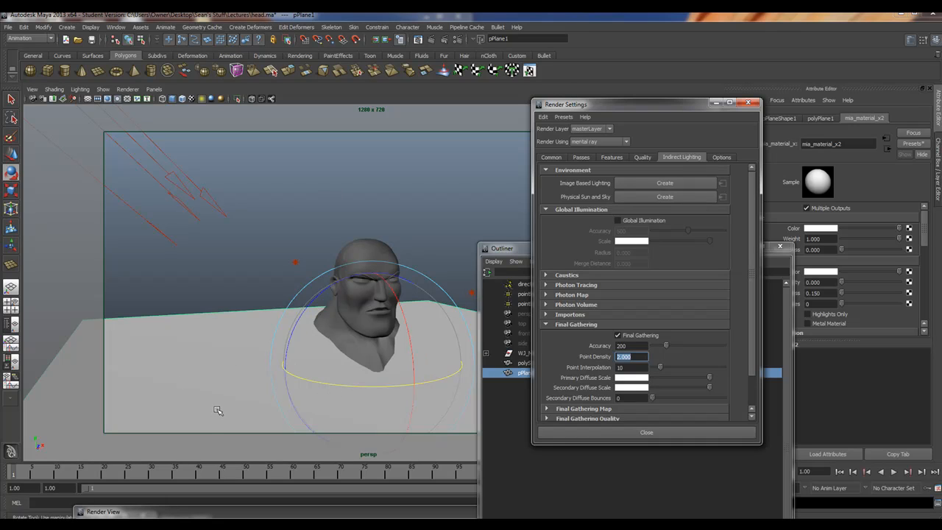
{"action": "mouse_move", "coordinate": [665, 287]}
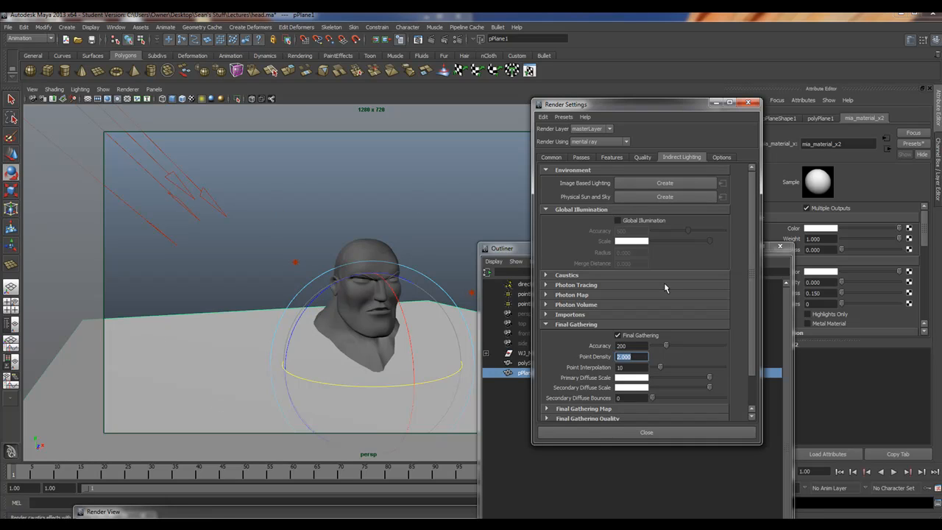
{"action": "mouse_move", "coordinate": [583, 367]}
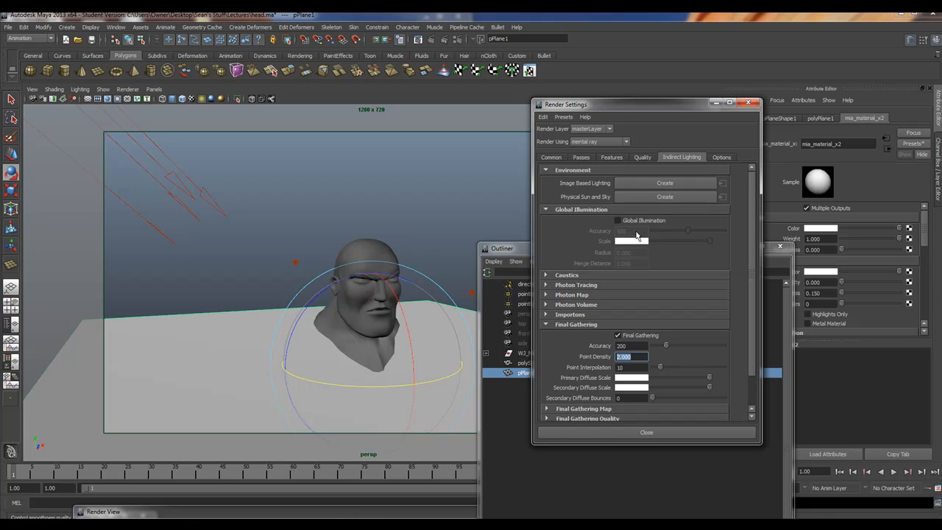
{"action": "mouse_move", "coordinate": [621, 236]}
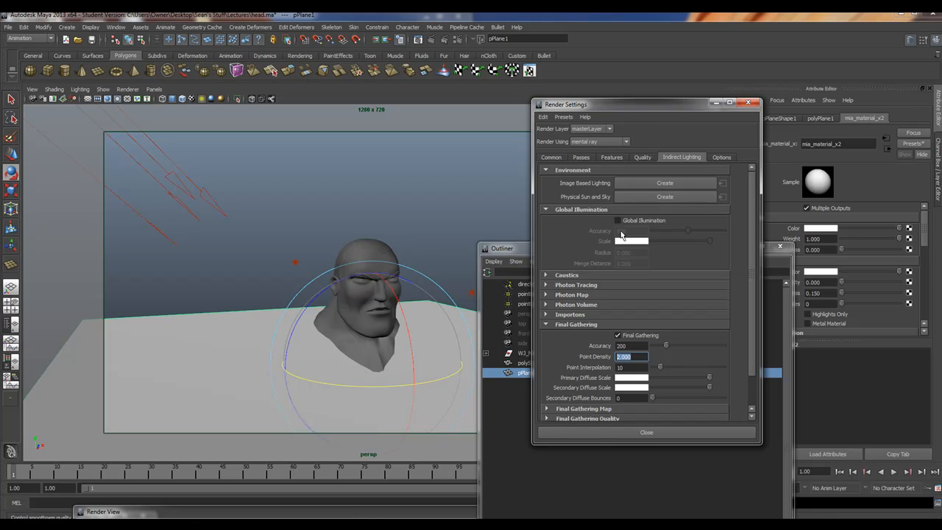
{"action": "mouse_move", "coordinate": [347, 296]}
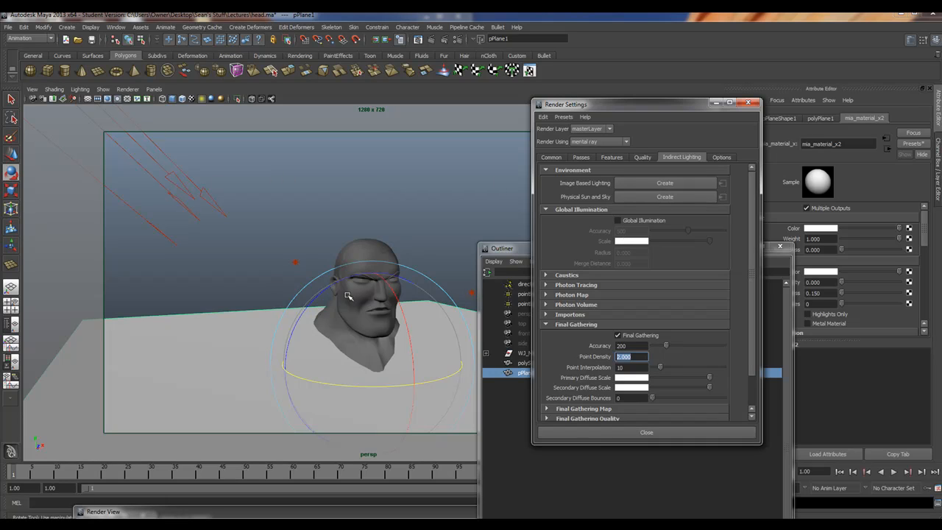
{"action": "mouse_move", "coordinate": [605, 228]}
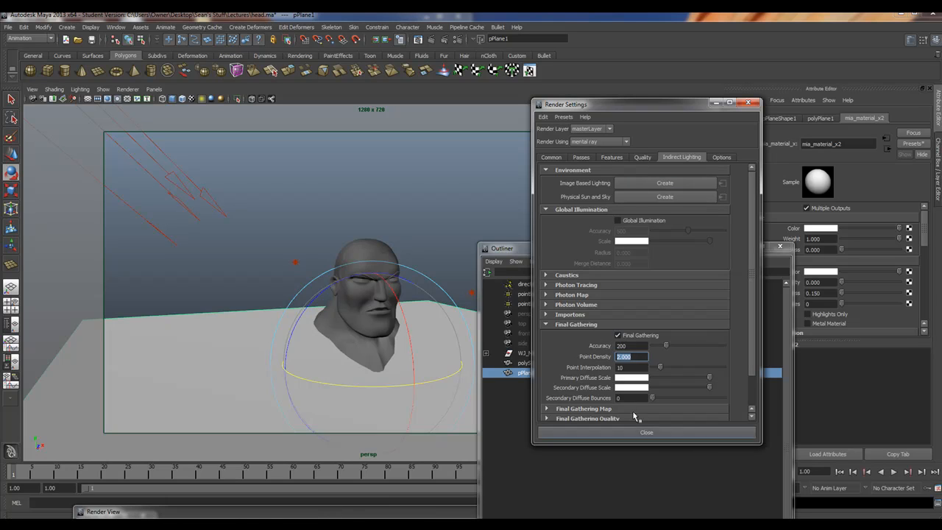
{"action": "mouse_move", "coordinate": [558, 374]}
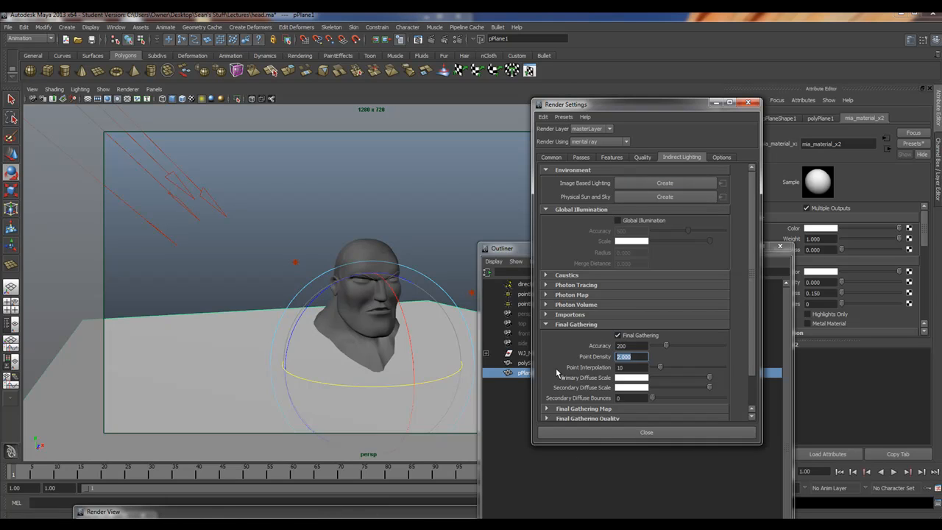
{"action": "mouse_move", "coordinate": [195, 488]}
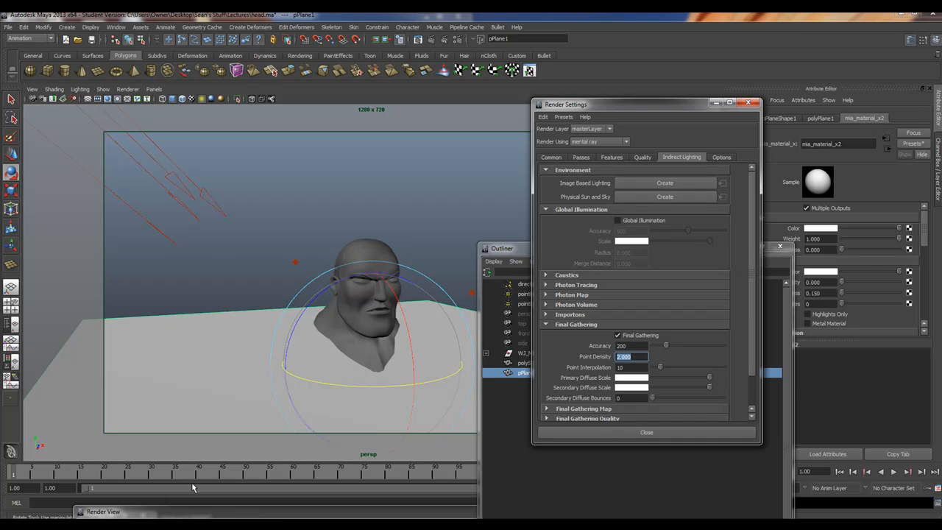
{"action": "mouse_move", "coordinate": [259, 165]}
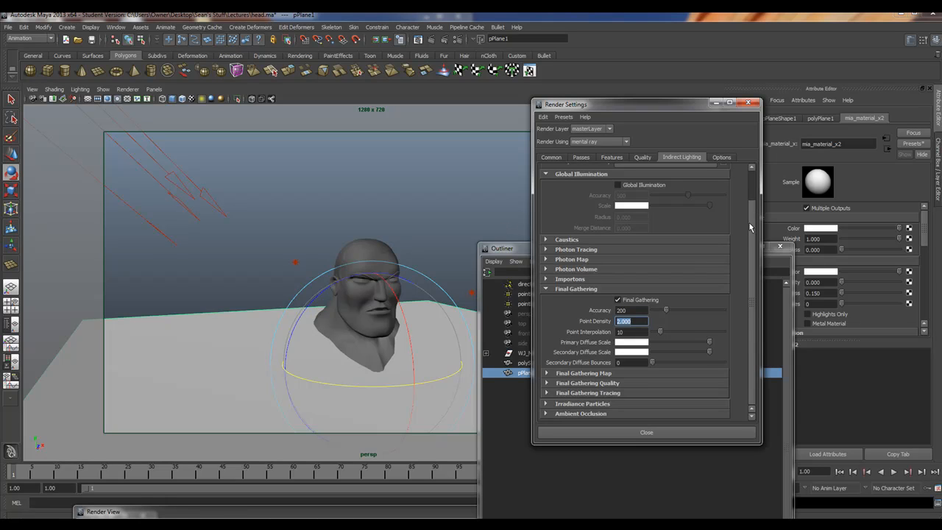
{"action": "scroll", "scroll_direction": "up", "scroll_amount": 3}
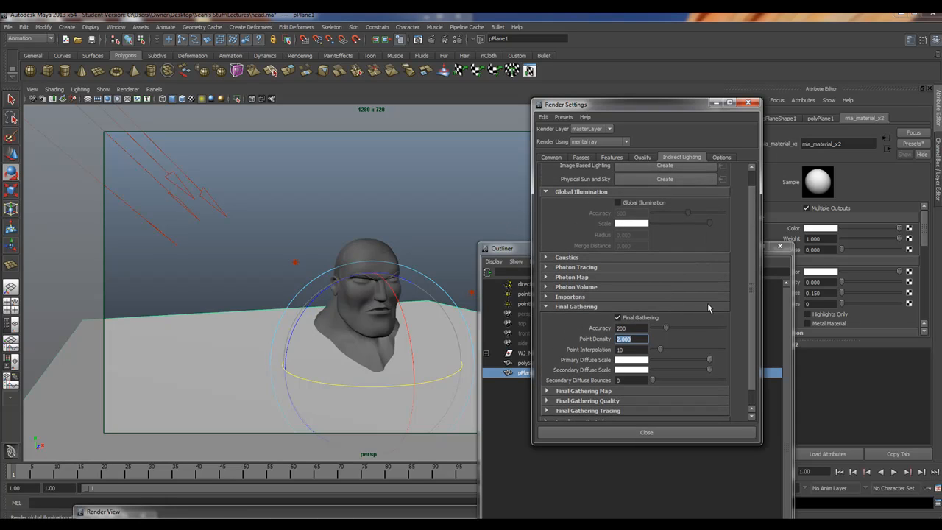
{"action": "mouse_move", "coordinate": [183, 183]}
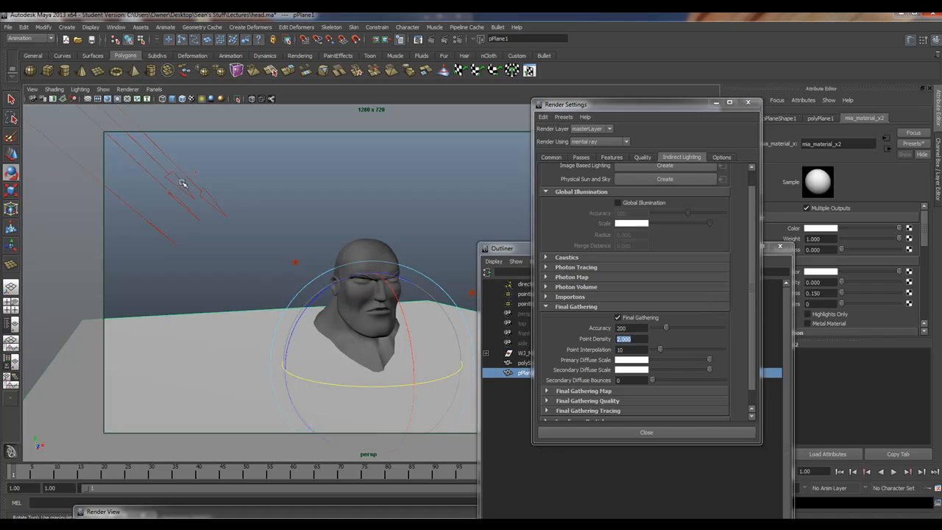
Step: Select directionalLight1 to show its ray-traced shadow attributes
{"action": "left_click", "coordinate": [524, 284]}
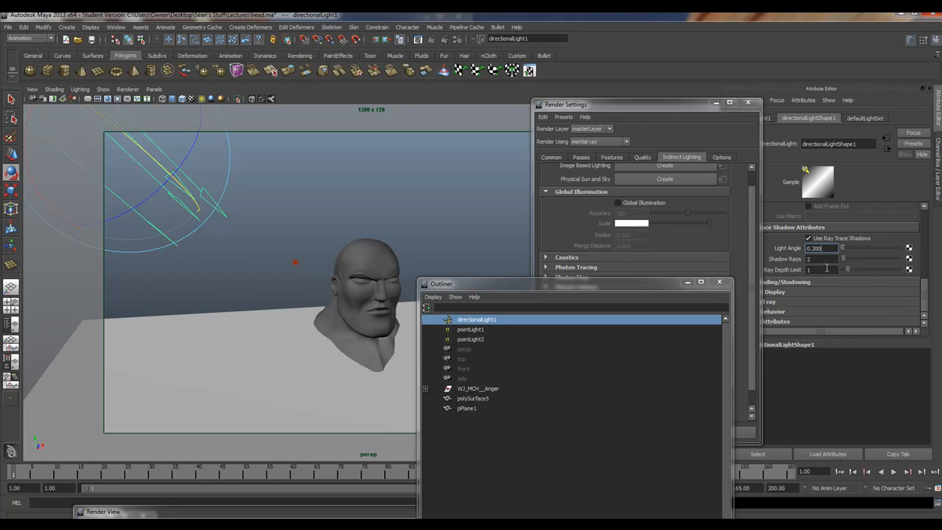
{"action": "mouse_move", "coordinate": [150, 203]}
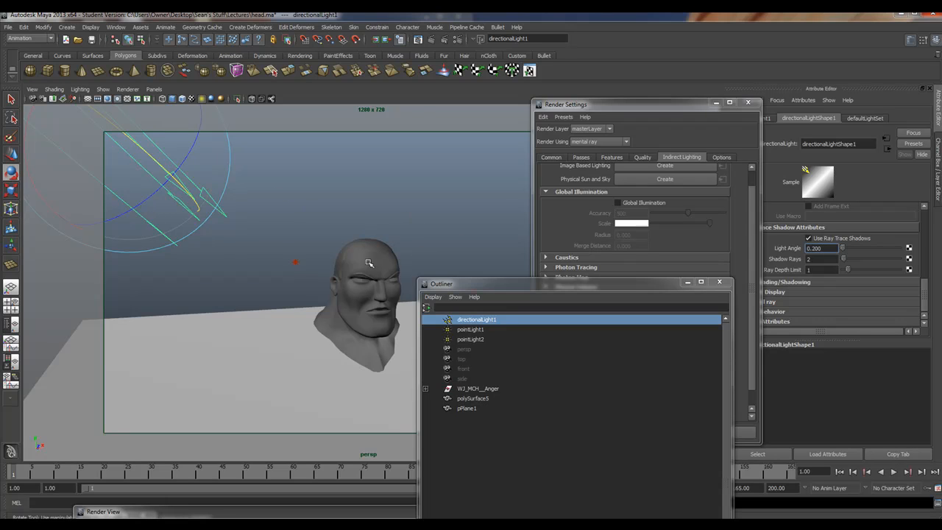
Step: Assign a new mia_material_x from the mental ray materials to the head model
{"action": "left_click", "coordinate": [472, 397]}
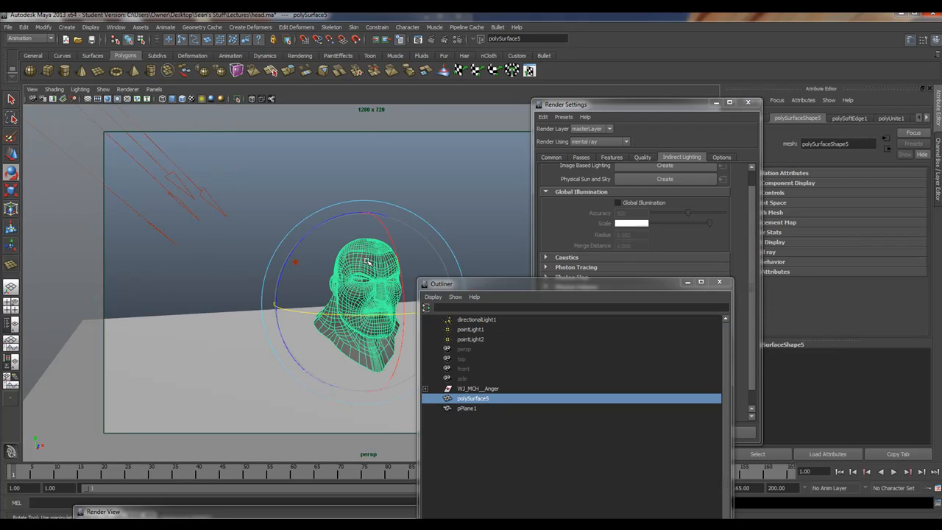
{"action": "right_click", "coordinate": [365, 262]}
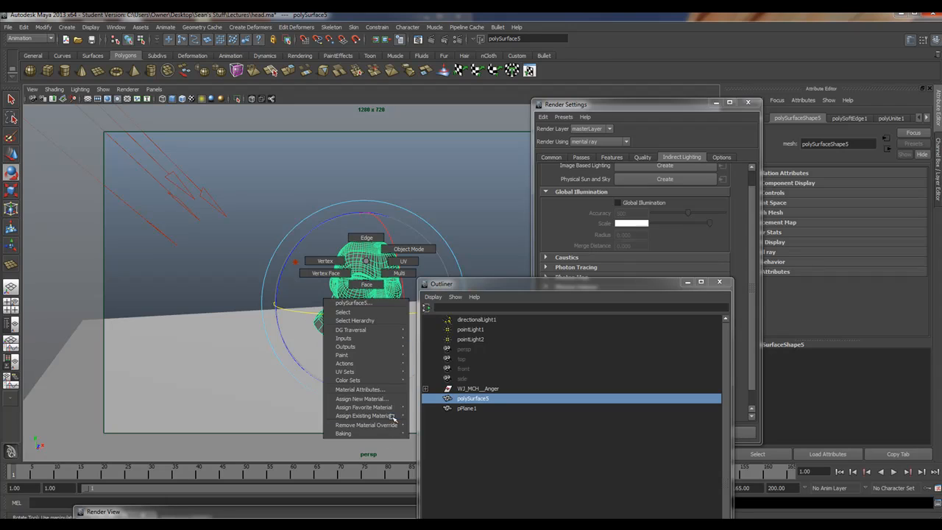
{"action": "left_click", "coordinate": [362, 398]}
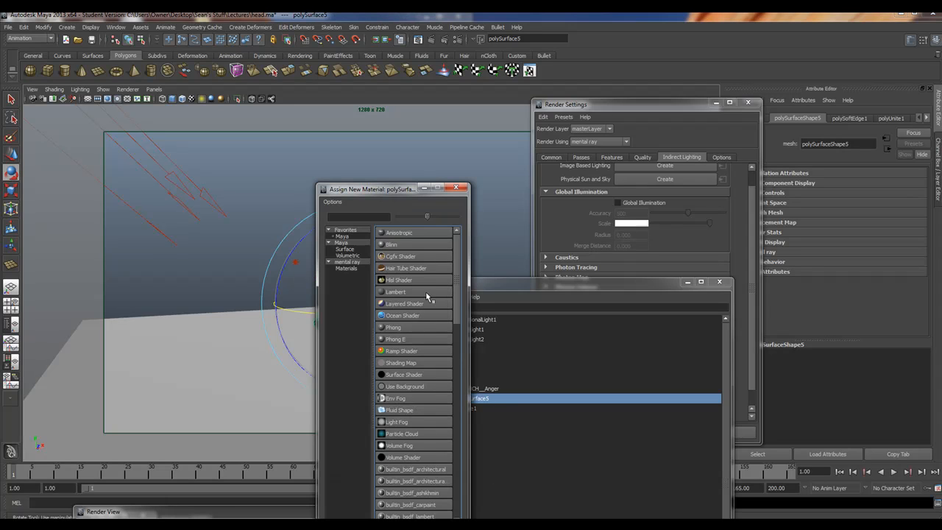
{"action": "scroll", "scroll_direction": "down", "scroll_amount": 3}
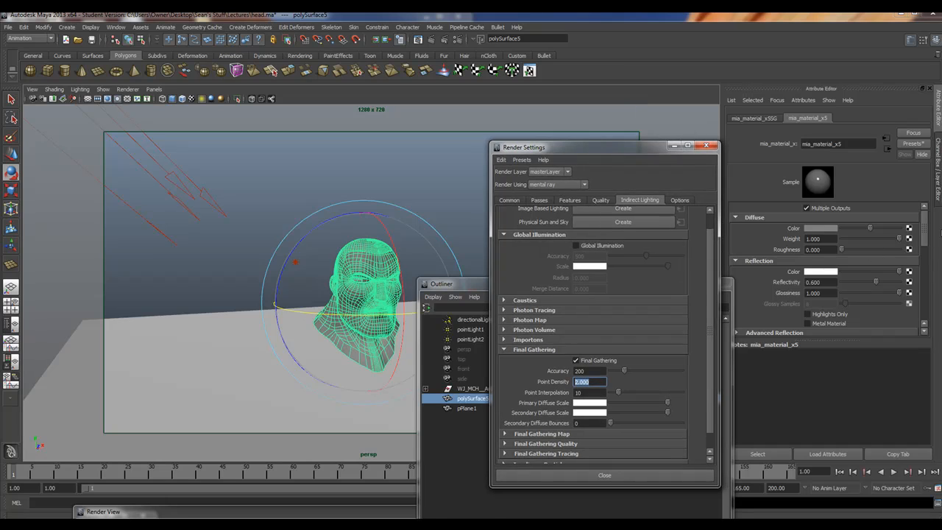
Step: Turn on Use Ambient Occlusion in the mia_material_x5 attributes
{"action": "scroll", "scroll_direction": "down", "scroll_amount": 3}
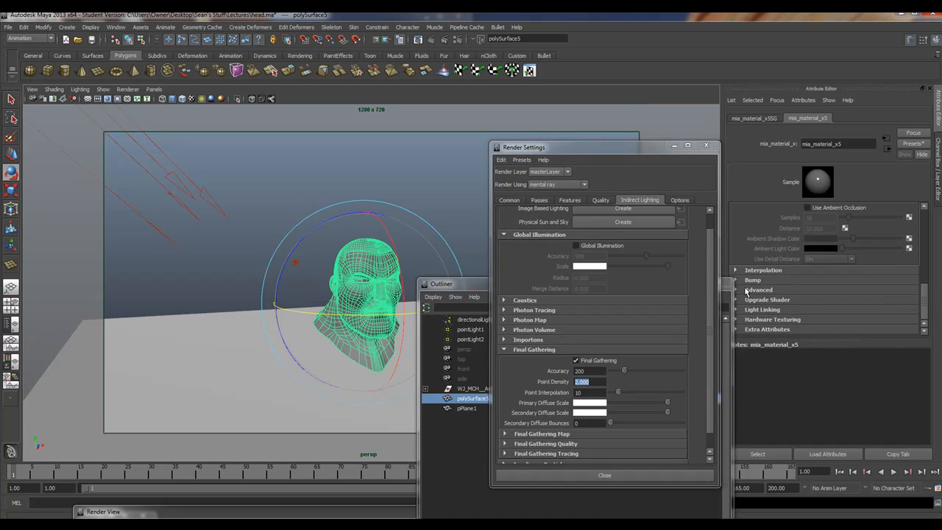
{"action": "left_click", "coordinate": [753, 280]}
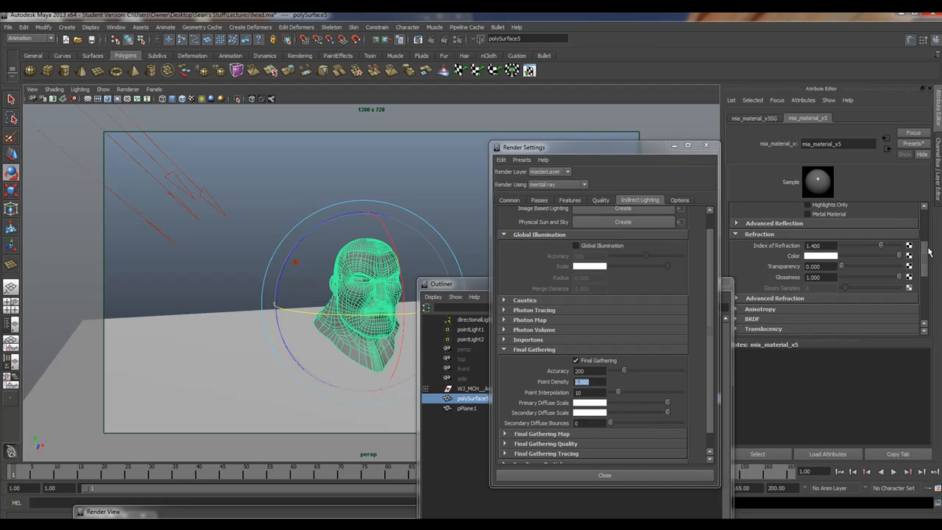
{"action": "scroll", "scroll_direction": "down", "scroll_amount": 3}
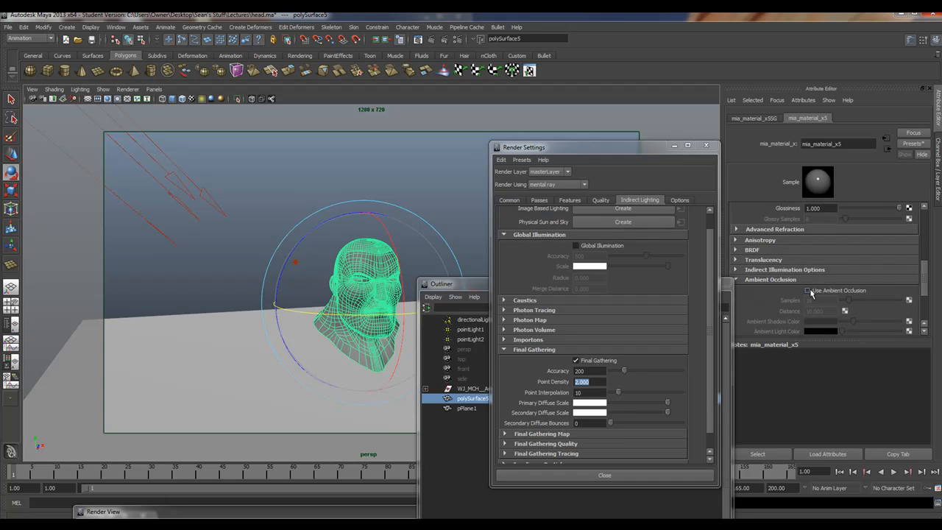
{"action": "left_click", "coordinate": [807, 290]}
{"action": "type", "text": "50"}
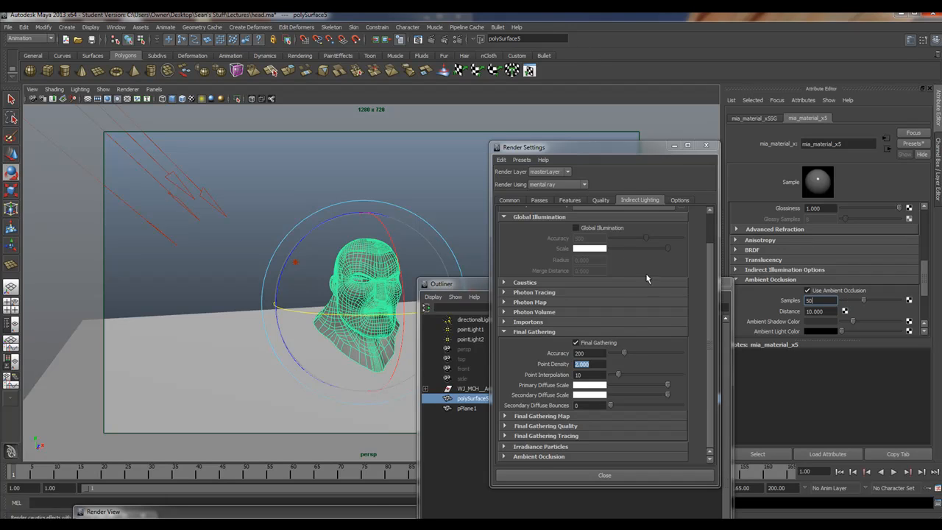
{"action": "mouse_move", "coordinate": [660, 380]}
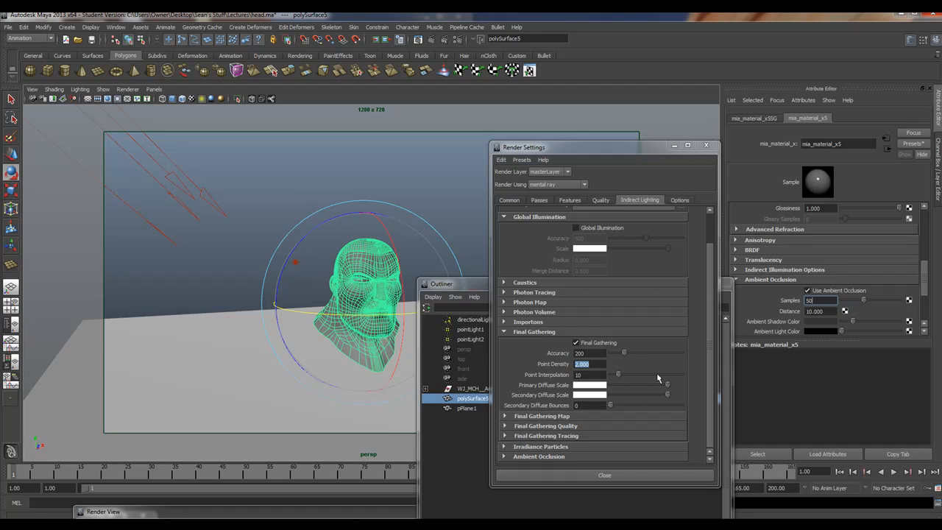
{"action": "mouse_move", "coordinate": [601, 308]}
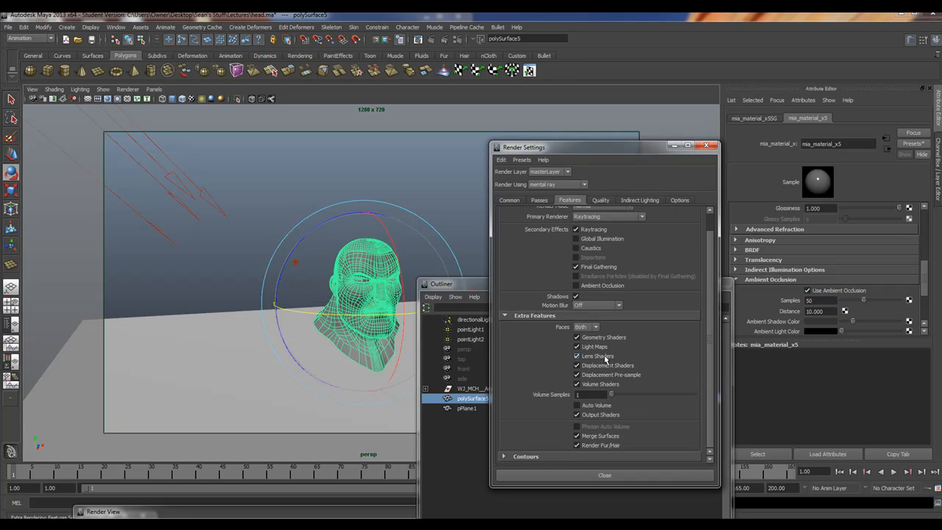
Step: Enable Contour Rendering in the mental ray Features settings and bring up the Hypershade
{"action": "scroll", "scroll_direction": "down", "scroll_amount": 3}
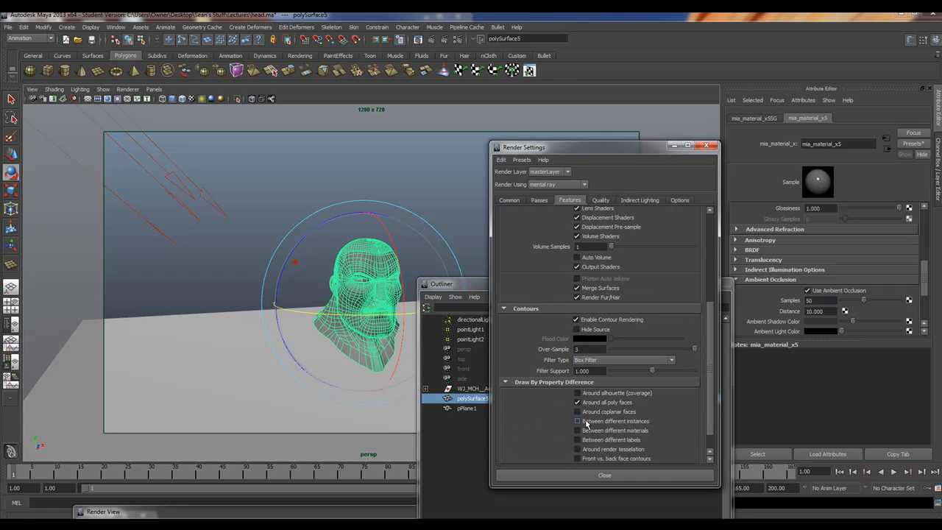
{"action": "left_click", "coordinate": [577, 320]}
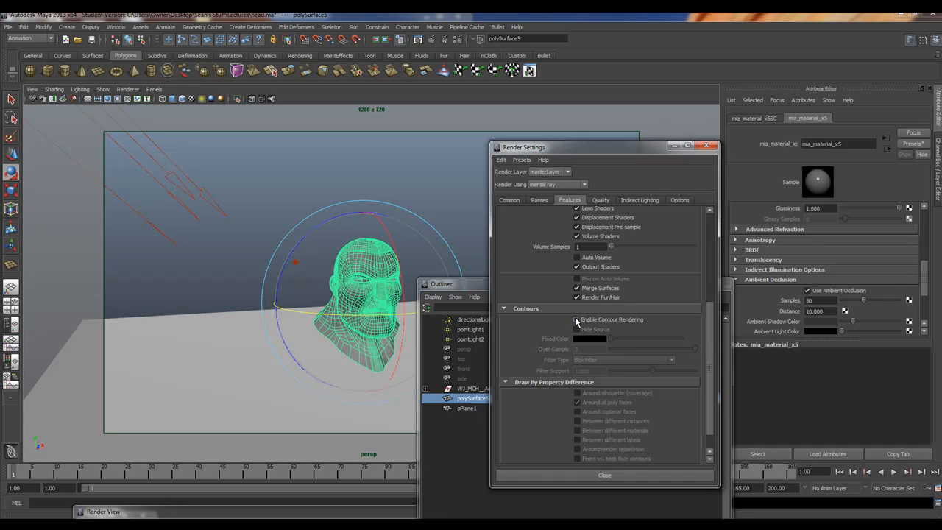
{"action": "left_click", "coordinate": [577, 319]}
{"action": "type", "text": "5"}
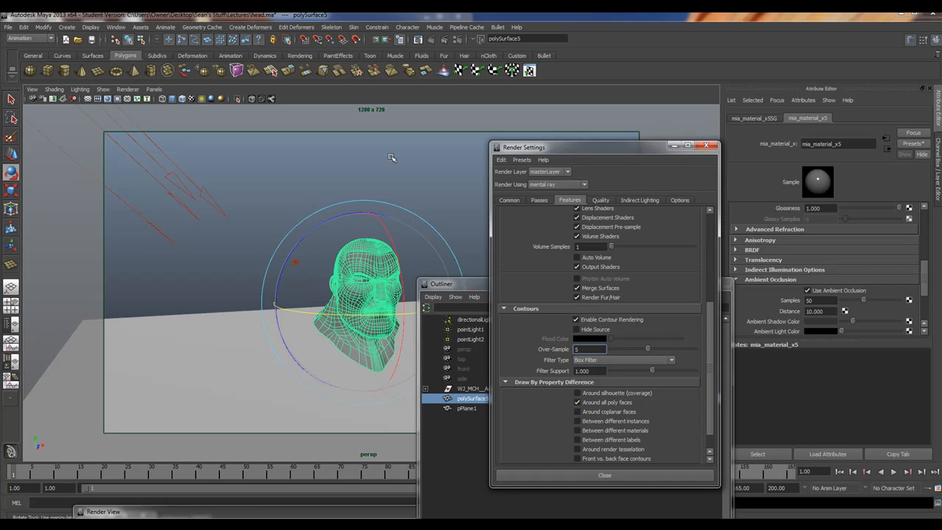
{"action": "mouse_move", "coordinate": [537, 224]}
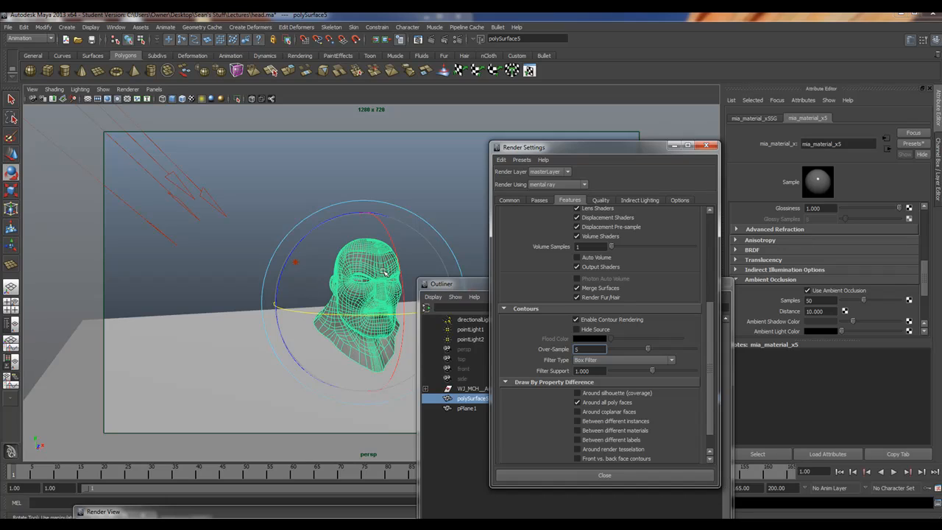
{"action": "mouse_move", "coordinate": [283, 283]}
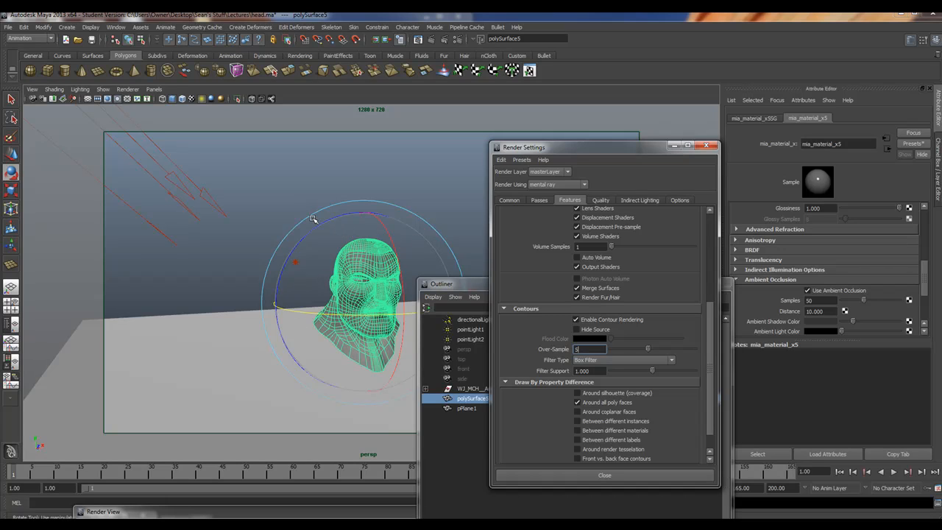
{"action": "mouse_move", "coordinate": [339, 238]}
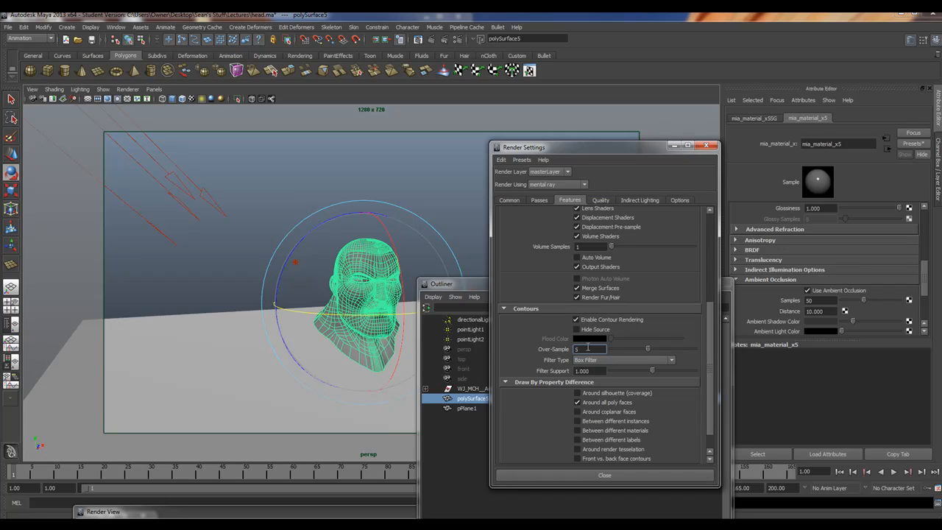
{"action": "left_click", "coordinate": [577, 412]}
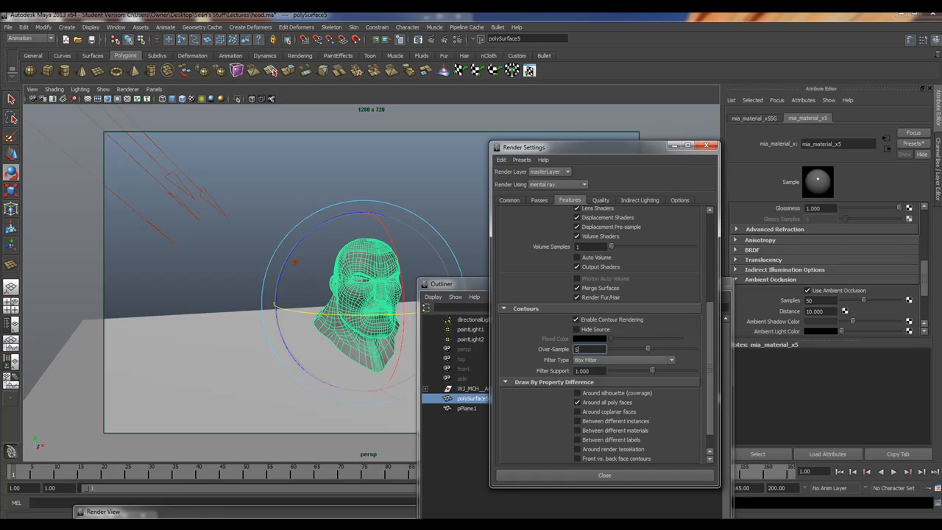
{"action": "left_click", "coordinate": [115, 27]}
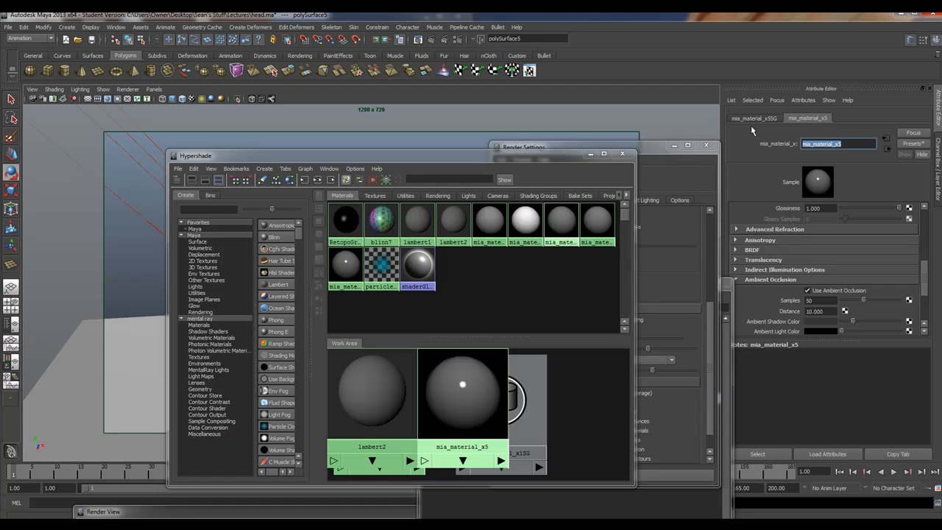
Step: Rename mia_material_x5 to The_dude, graph its connections and select the mia_material_x5SG node
{"action": "type", "text": "The_dude"}
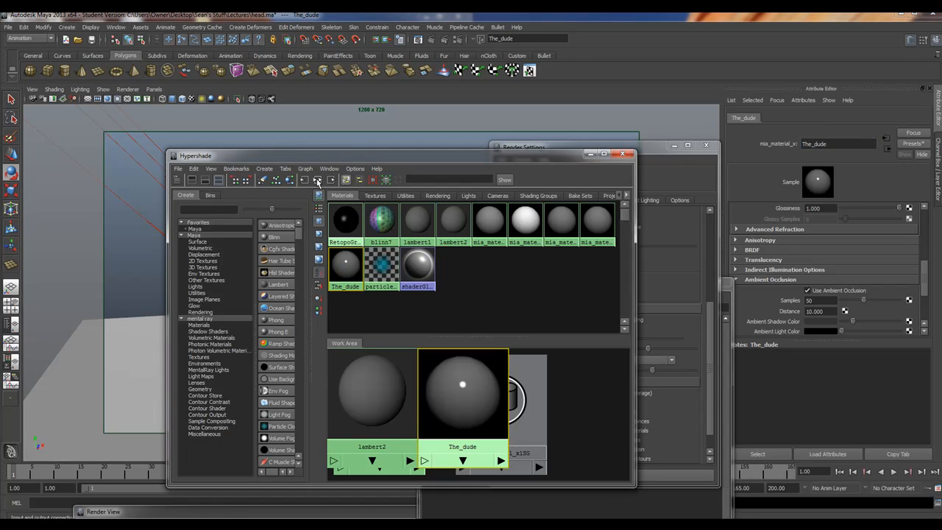
{"action": "mouse_move", "coordinate": [318, 179]}
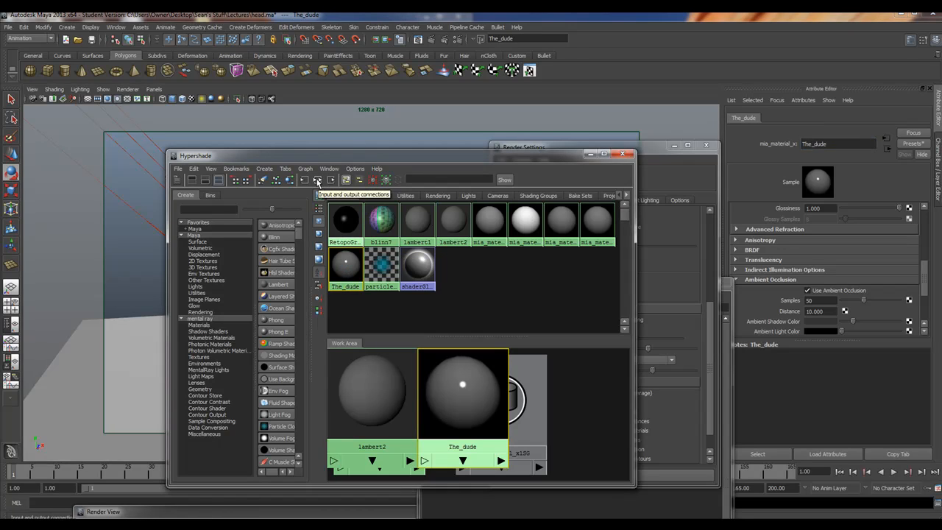
{"action": "left_click", "coordinate": [318, 180]}
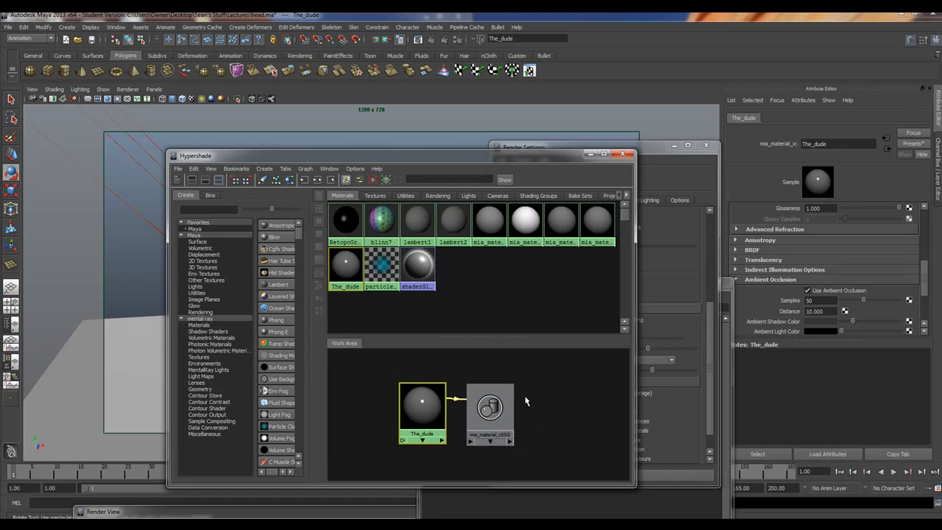
{"action": "left_click", "coordinate": [489, 409]}
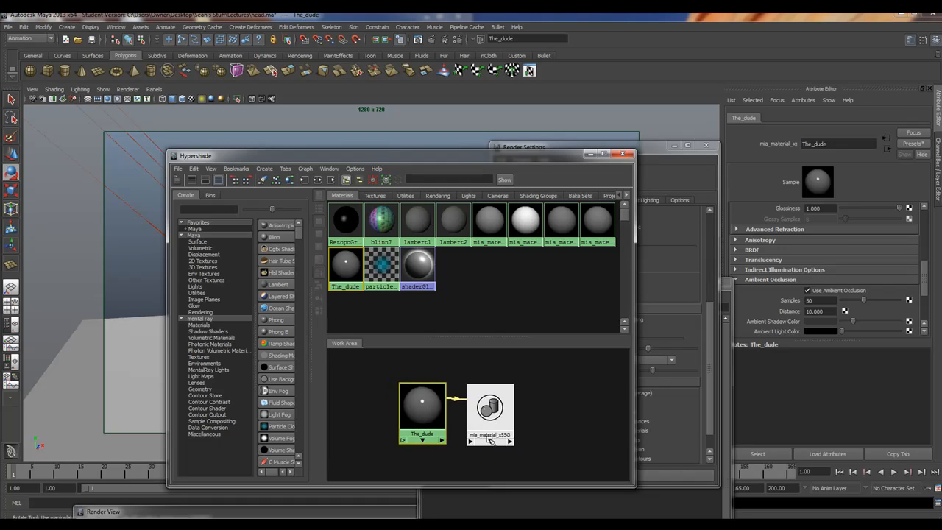
{"action": "left_click", "coordinate": [488, 410]}
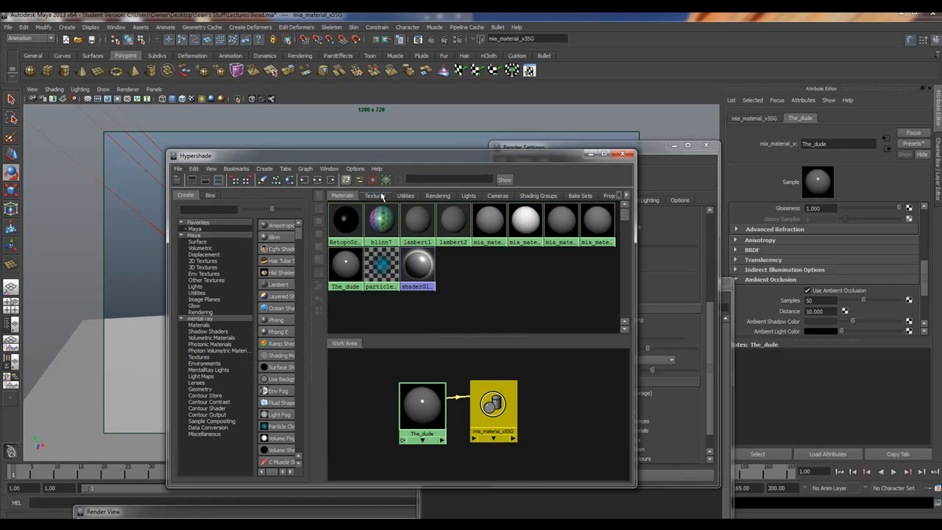
{"action": "left_click", "coordinate": [493, 403]}
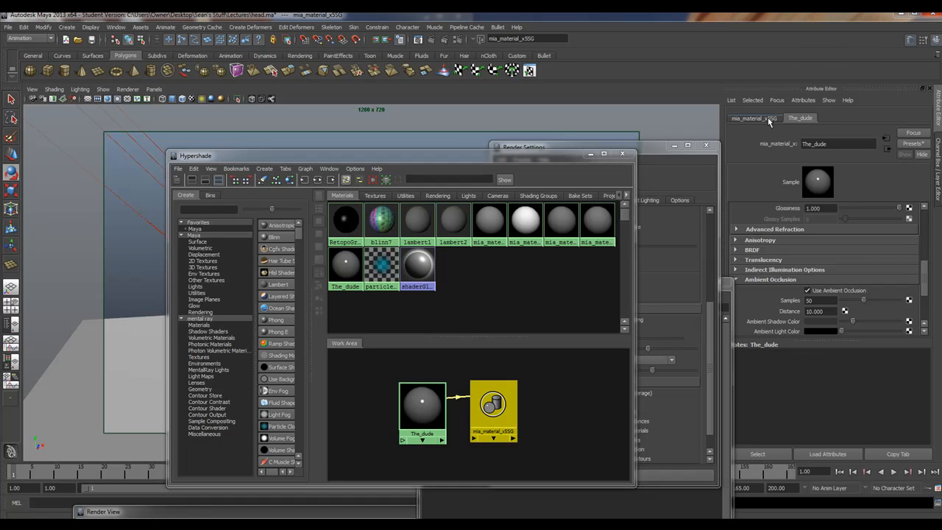
Step: Enable contour rendering on mia_material_x5SG with Width 0.742
{"action": "left_click", "coordinate": [754, 117]}
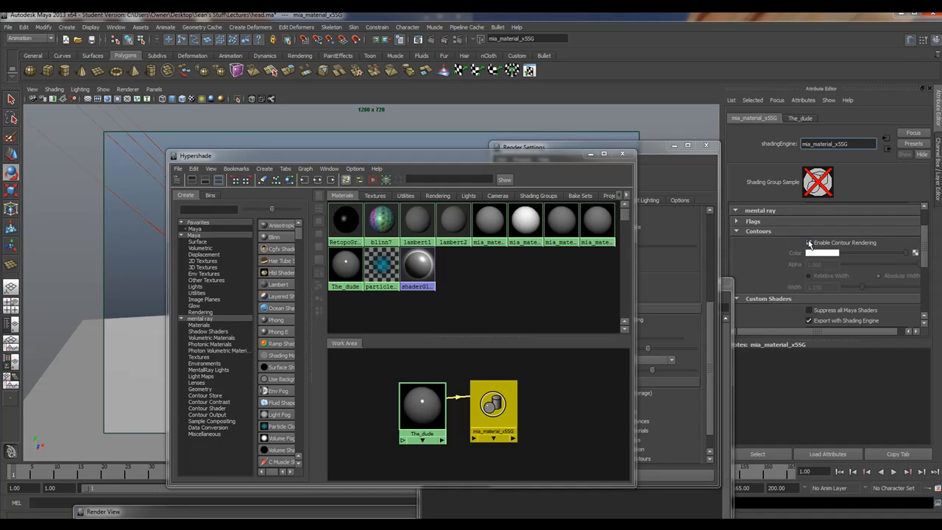
{"action": "left_click", "coordinate": [809, 242]}
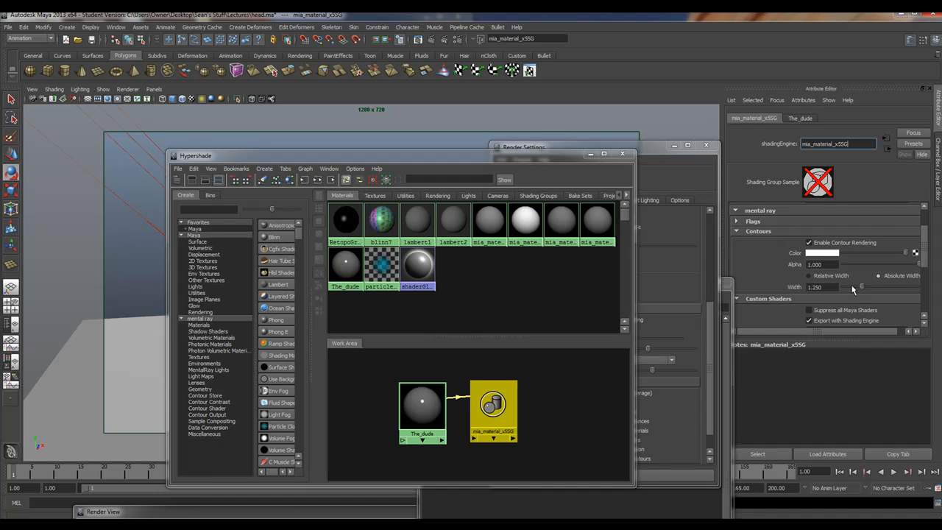
{"action": "left_click_drag", "start_coordinate": [861, 287], "coordinate": [854, 287]}
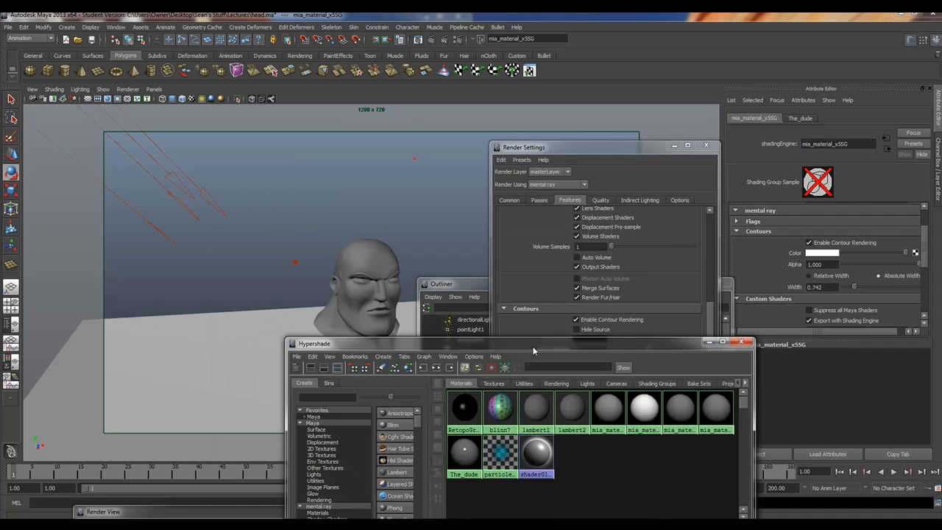
{"action": "left_click_drag", "start_coordinate": [533, 343], "coordinate": [588, 437]}
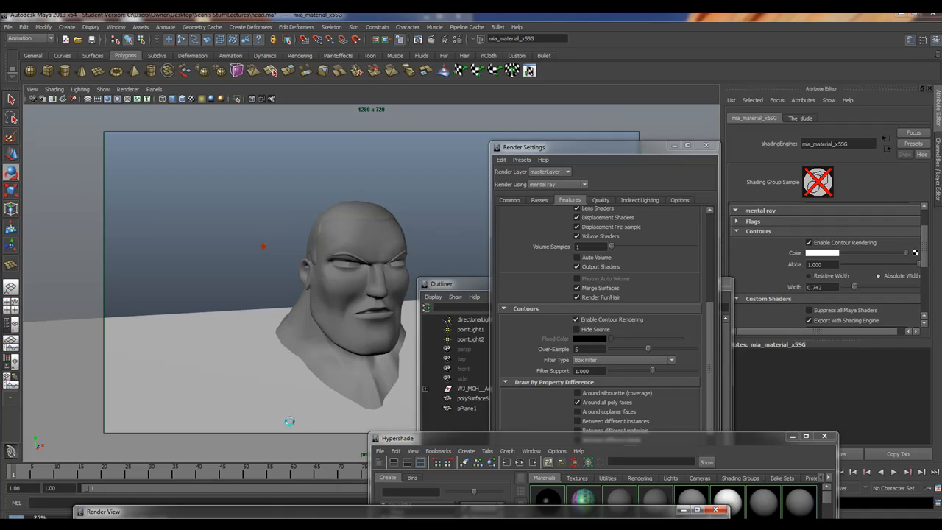
{"action": "mouse_move", "coordinate": [289, 430]}
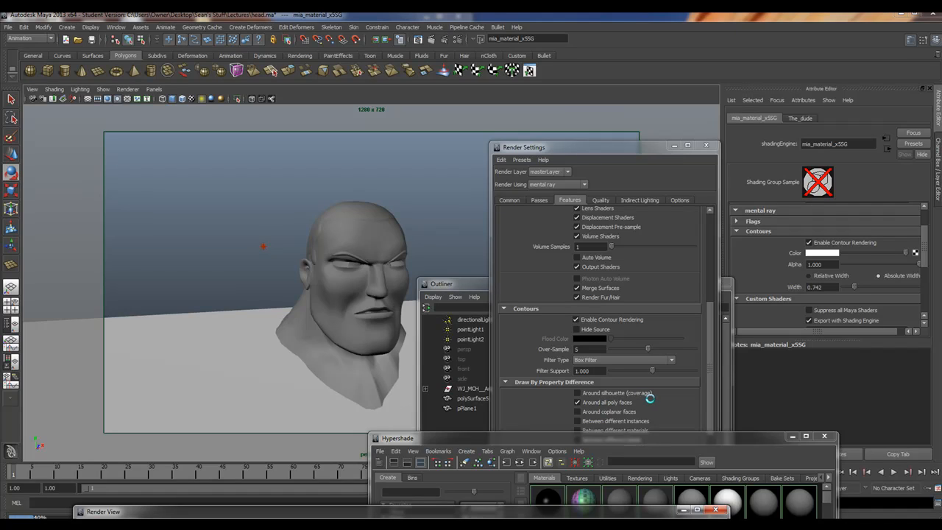
Step: Enable contours around the silhouette and render a test frame of the head in the Render View
{"action": "left_click", "coordinate": [574, 403]}
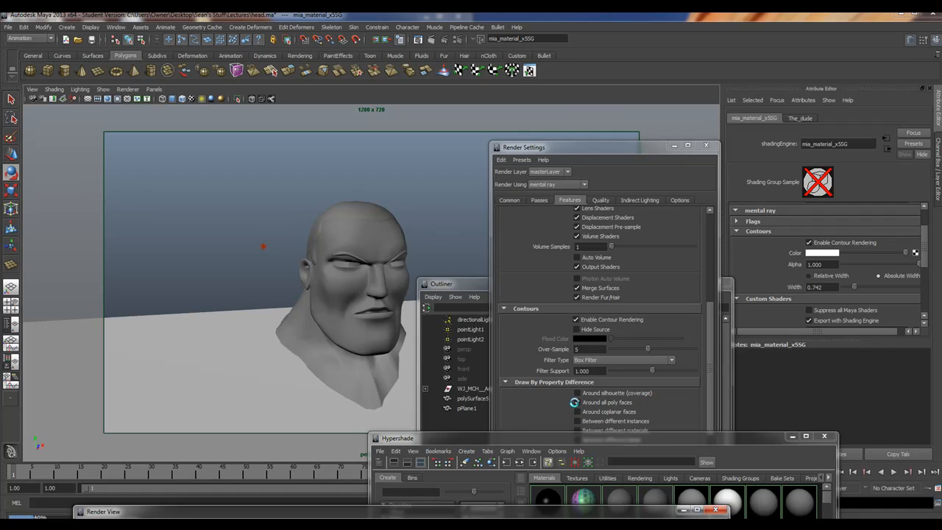
{"action": "left_click", "coordinate": [574, 391]}
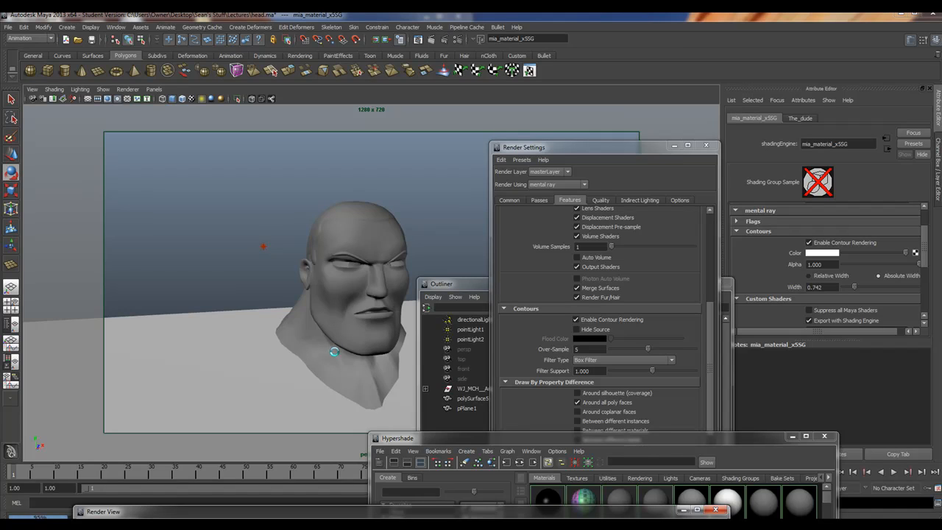
{"action": "mouse_move", "coordinate": [253, 233]}
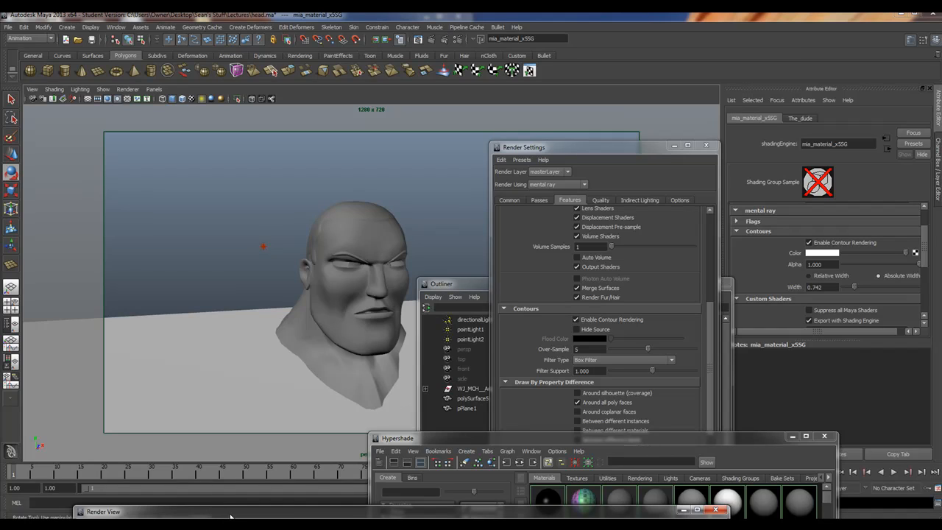
{"action": "left_click", "coordinate": [104, 511]}
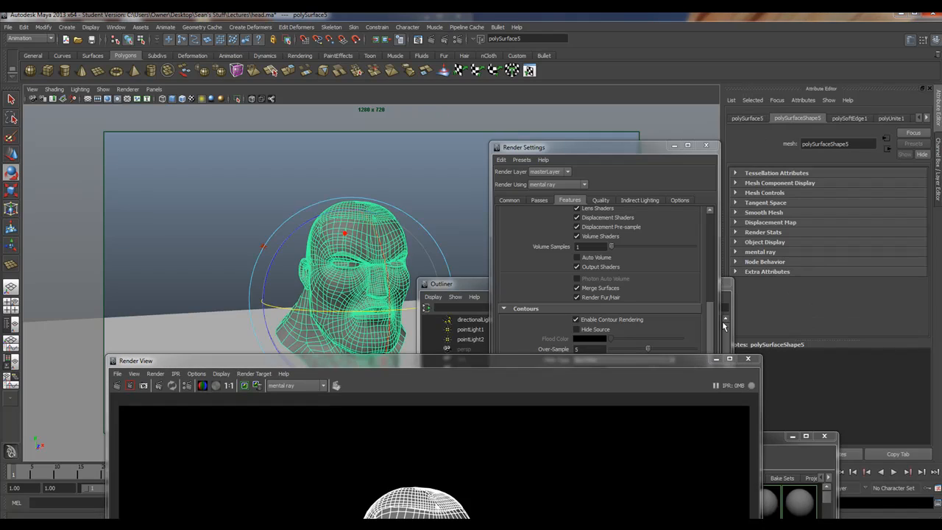
{"action": "left_click", "coordinate": [926, 118]}
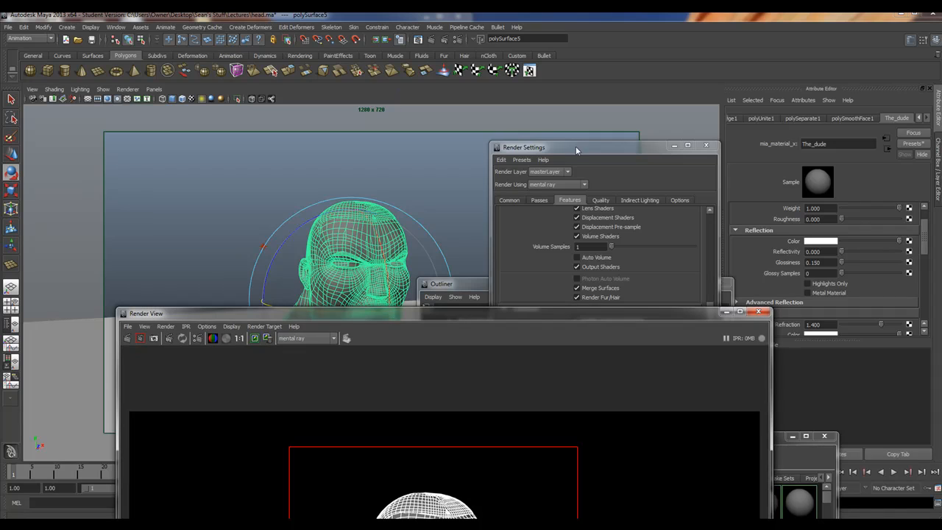
Step: In the Quality settings, pick a different mental ray quality preset to replace Custom
{"action": "left_click", "coordinate": [601, 200]}
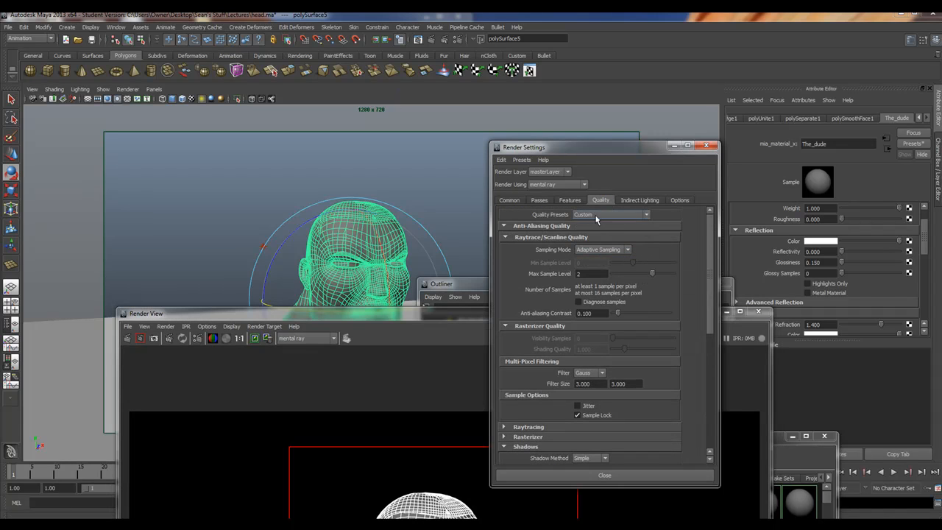
{"action": "left_click", "coordinate": [611, 215]}
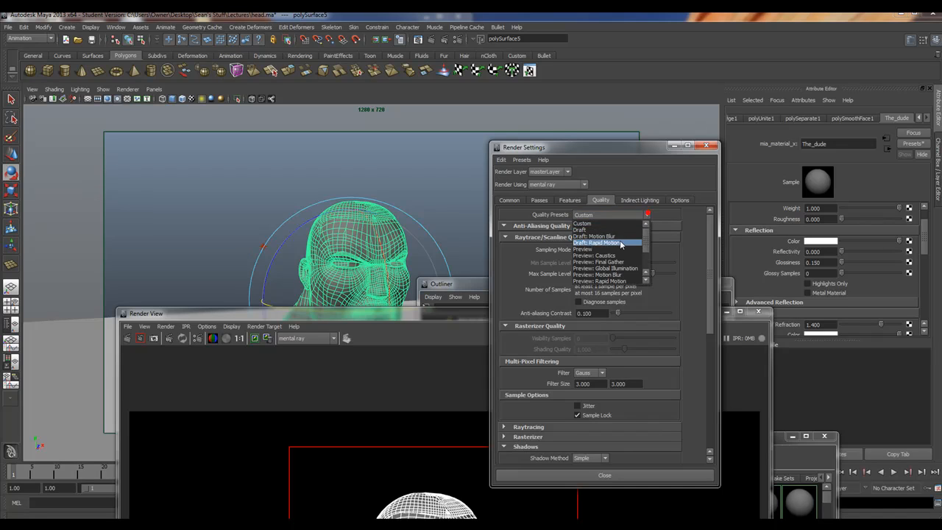
{"action": "scroll", "scroll_direction": "down", "scroll_amount": 3}
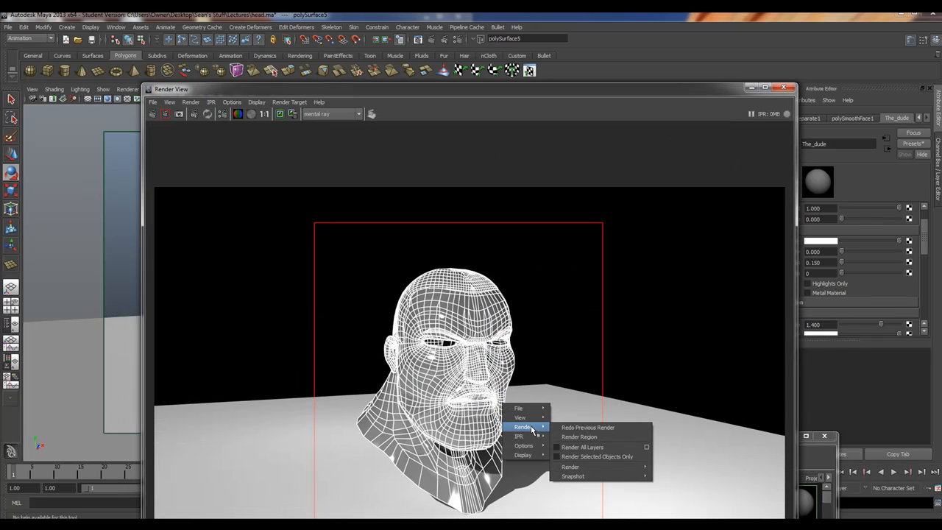
Step: Redo the previous render to check the head's contour wireframe over the shaded surface
{"action": "left_click", "coordinate": [571, 467]}
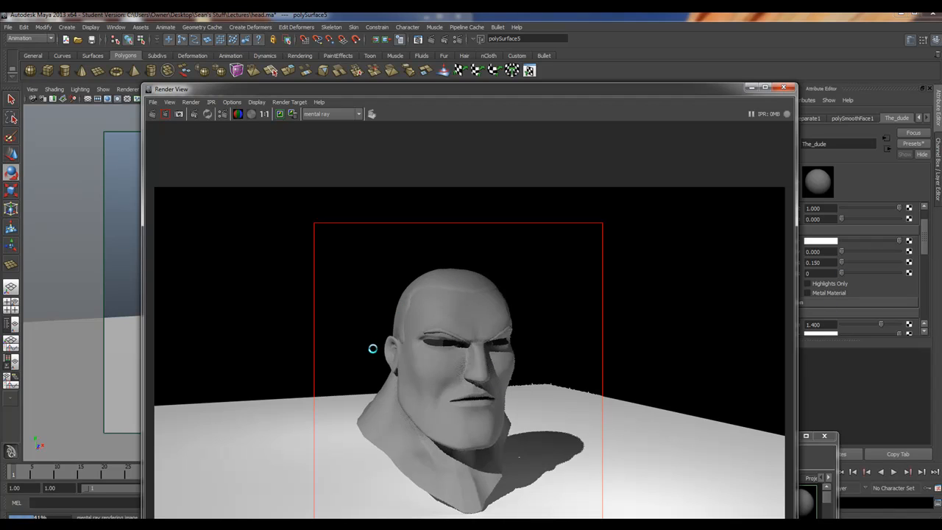
{"action": "mouse_move", "coordinate": [454, 336]}
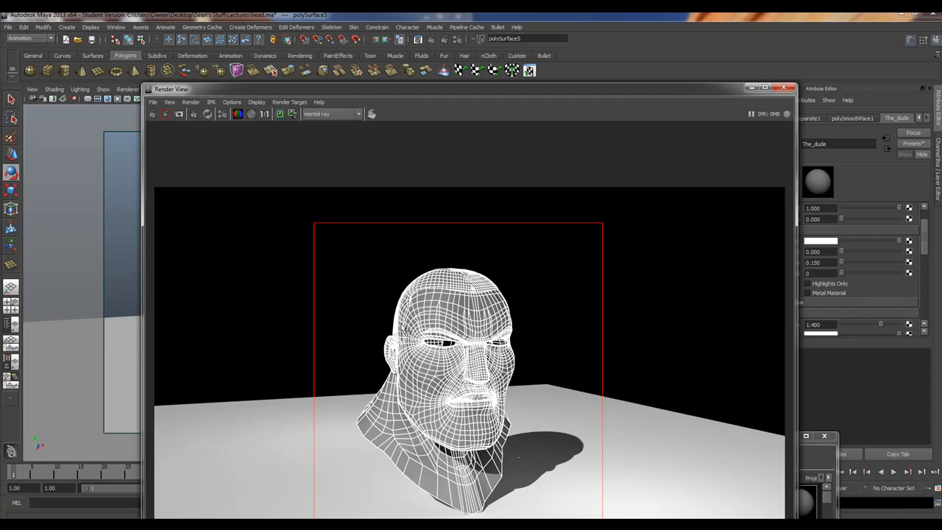
{"action": "mouse_move", "coordinate": [399, 285]}
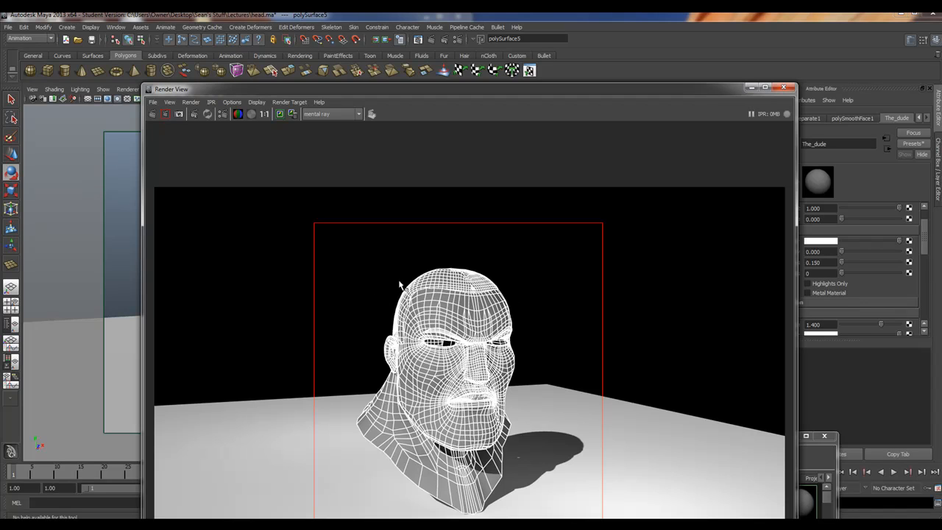
{"action": "mouse_move", "coordinate": [477, 297]}
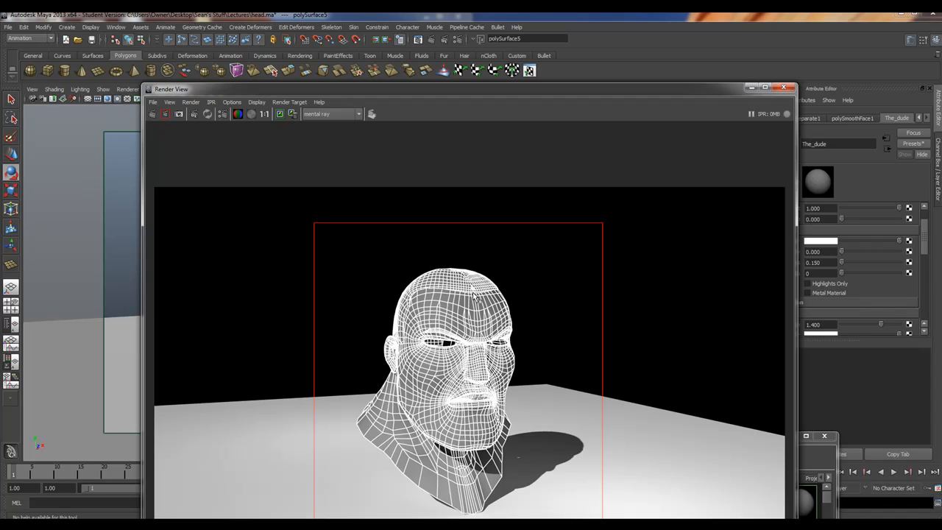
{"action": "mouse_move", "coordinate": [469, 277]}
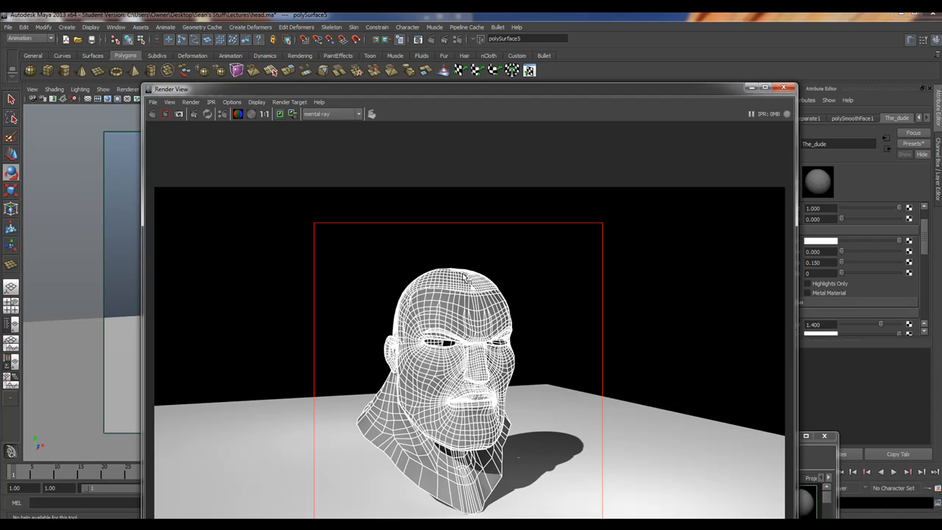
{"action": "mouse_move", "coordinate": [468, 278]}
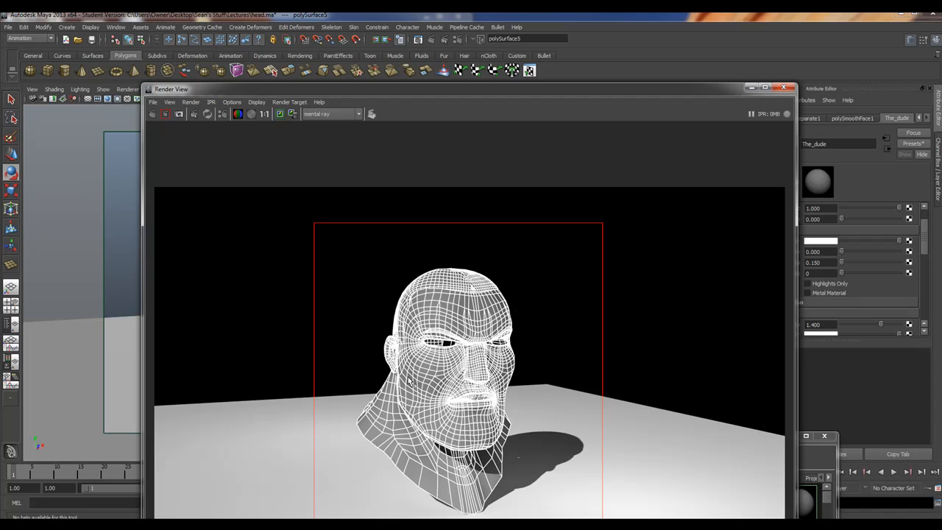
{"action": "mouse_move", "coordinate": [382, 100]}
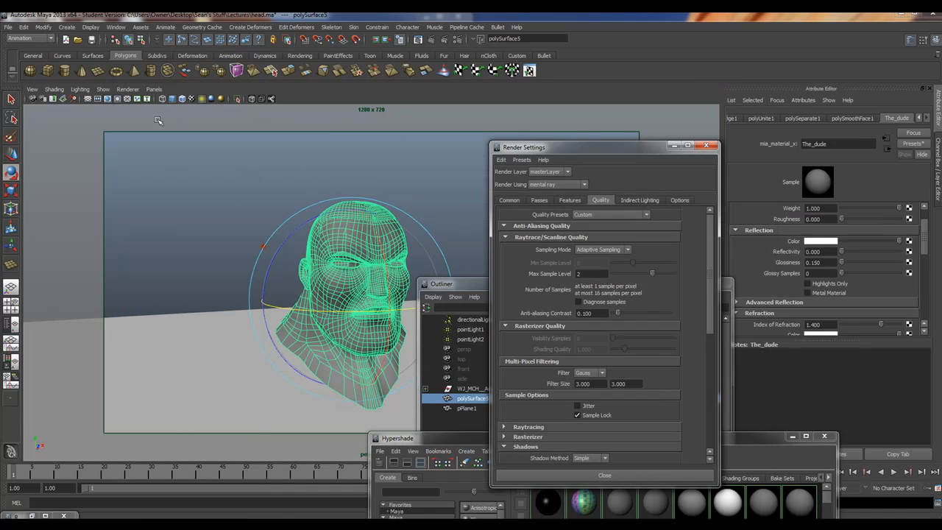
Step: Create a turntable camera orbiting the head with Number of Frames set to 120
{"action": "left_click", "coordinate": [165, 27]}
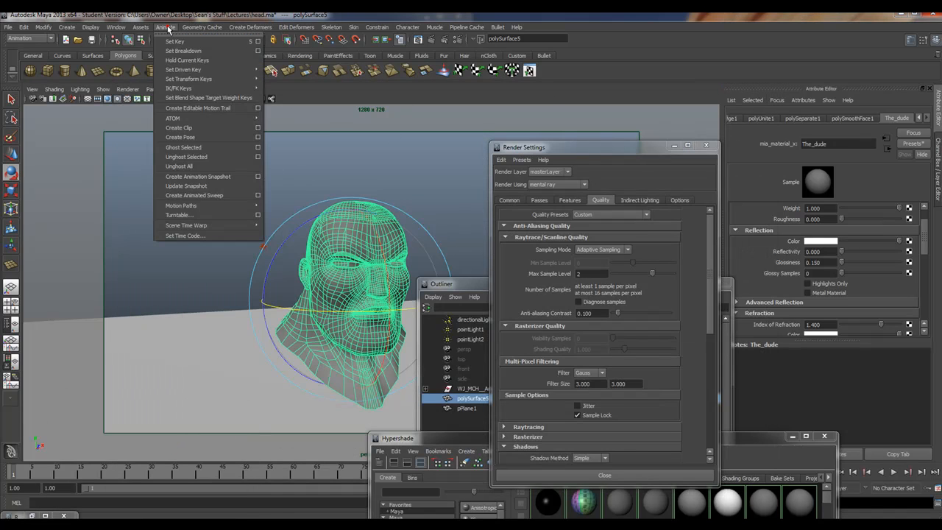
{"action": "mouse_move", "coordinate": [197, 215]}
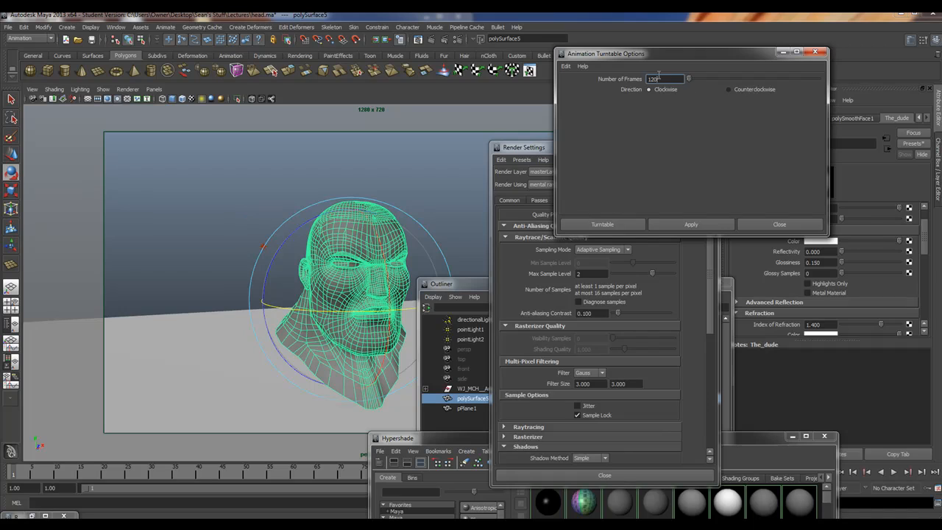
{"action": "mouse_move", "coordinate": [580, 220]}
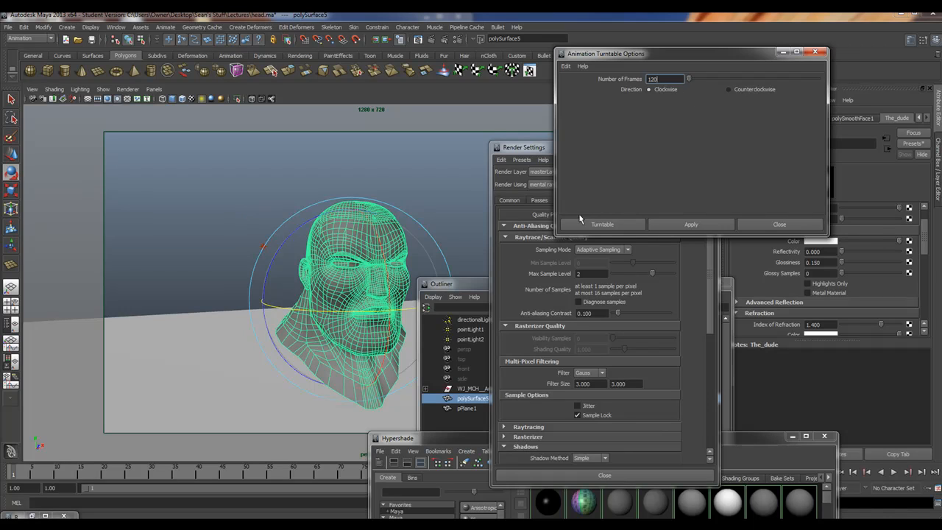
{"action": "mouse_move", "coordinate": [603, 239]}
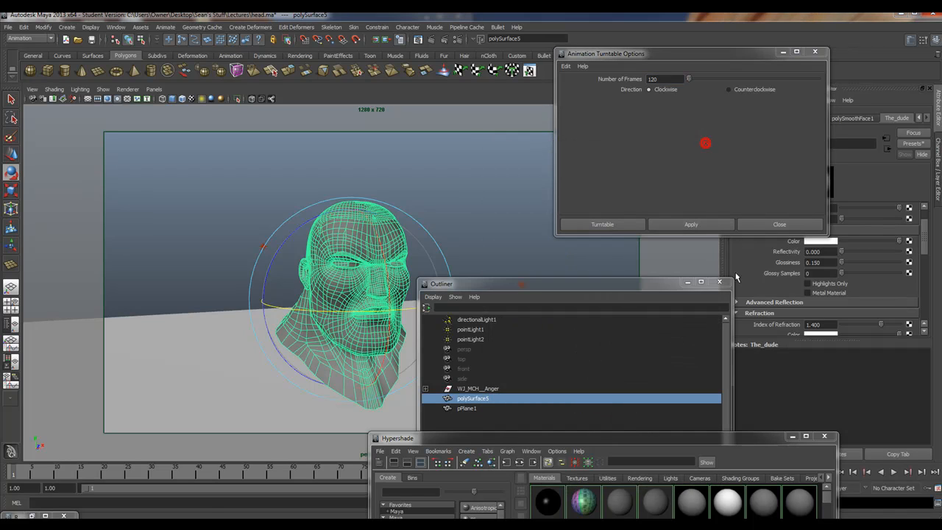
{"action": "left_click", "coordinate": [718, 282]}
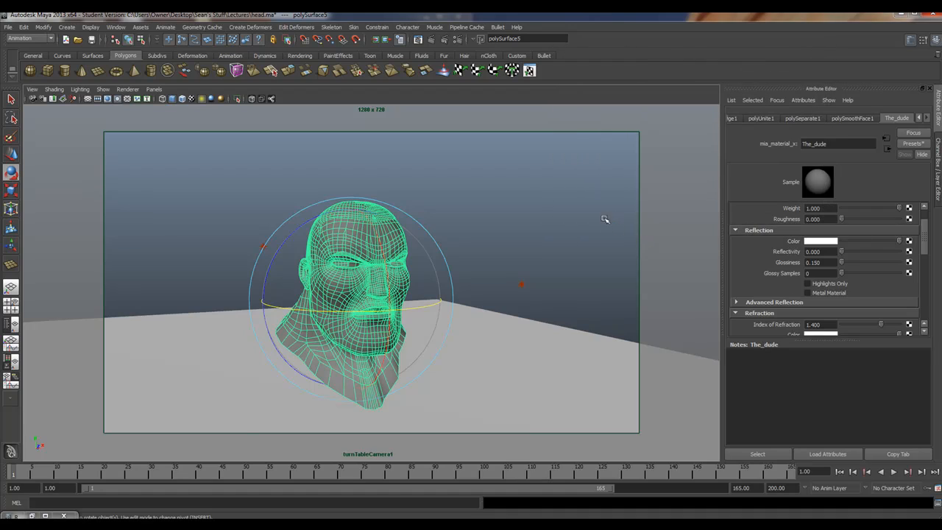
{"action": "mouse_move", "coordinate": [403, 457]}
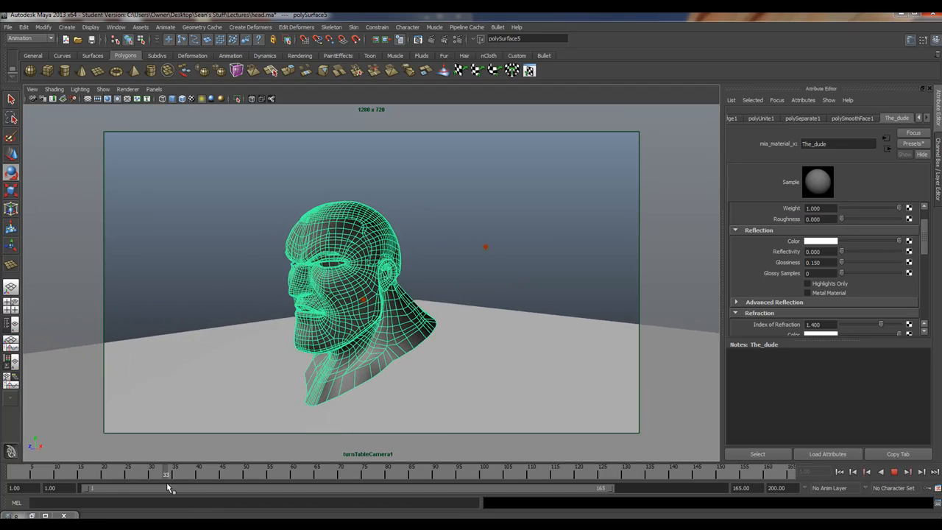
{"action": "left_click_drag", "start_coordinate": [168, 474], "coordinate": [51, 474]}
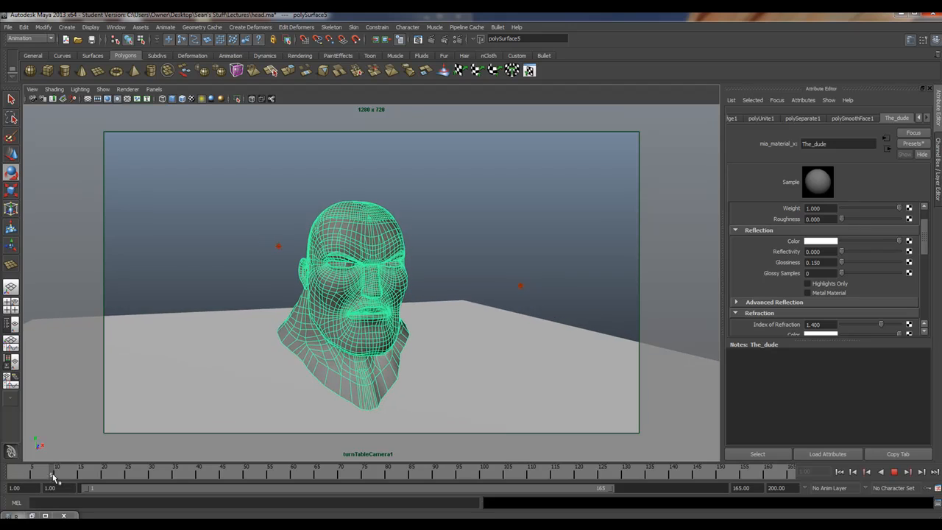
{"action": "left_click_drag", "start_coordinate": [53, 474], "coordinate": [198, 474]}
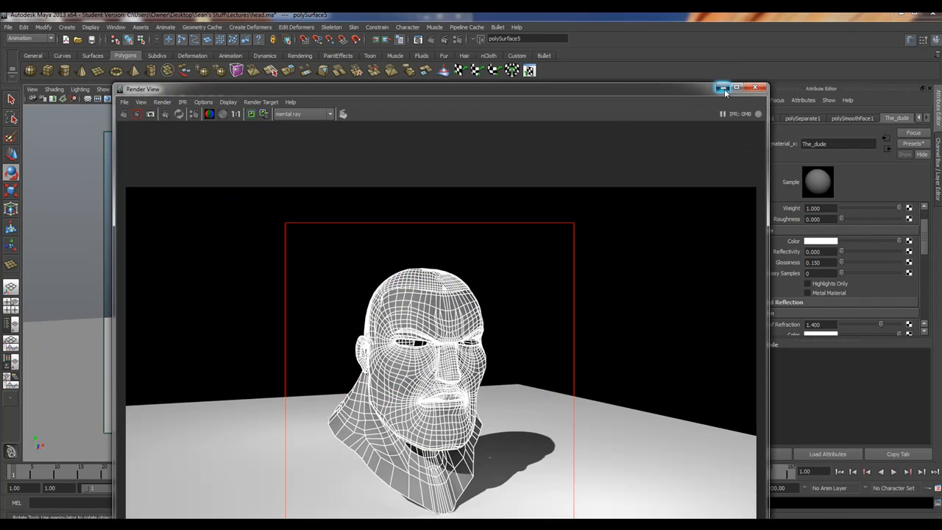
{"action": "left_click", "coordinate": [755, 88]}
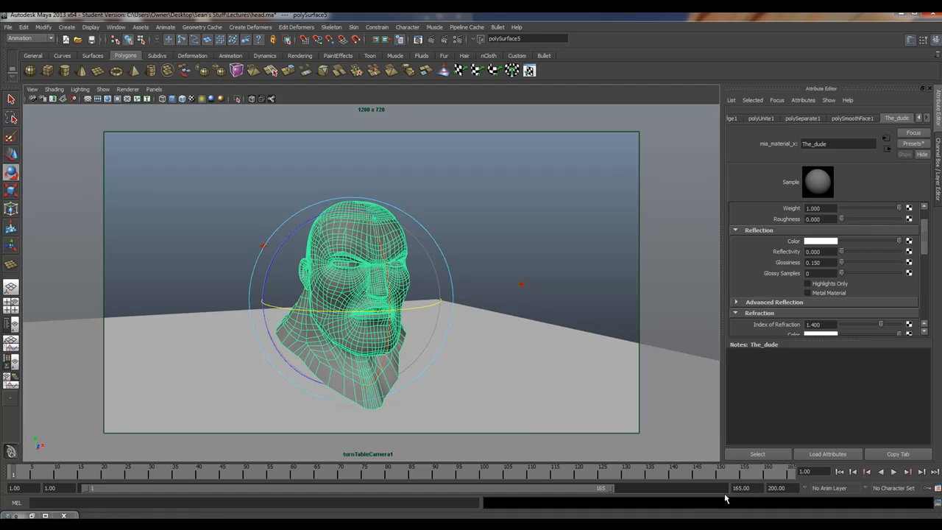
{"action": "mouse_move", "coordinate": [145, 429]}
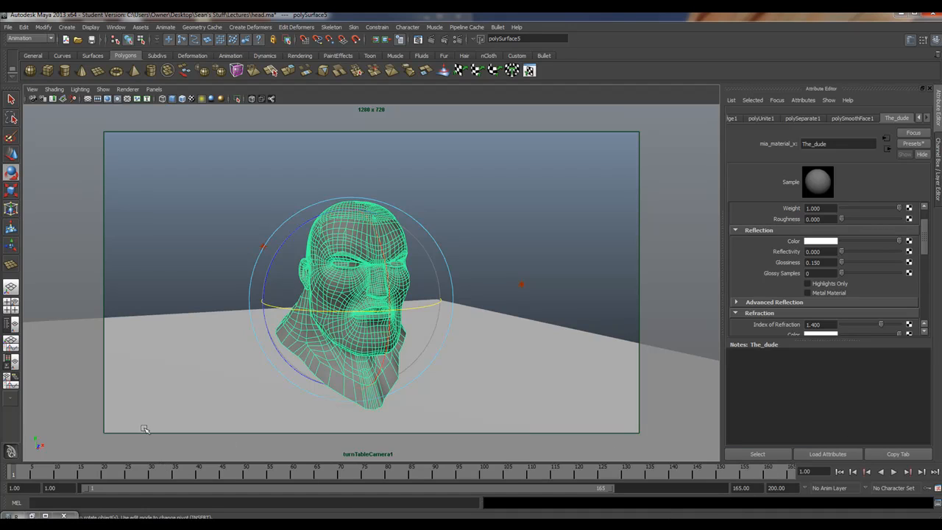
{"action": "left_click", "coordinate": [115, 26]}
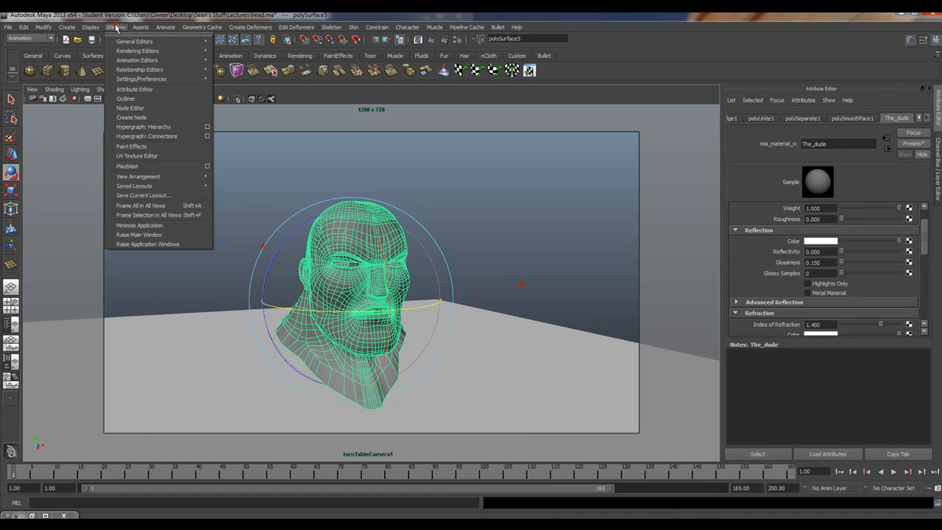
{"action": "mouse_move", "coordinate": [125, 99]}
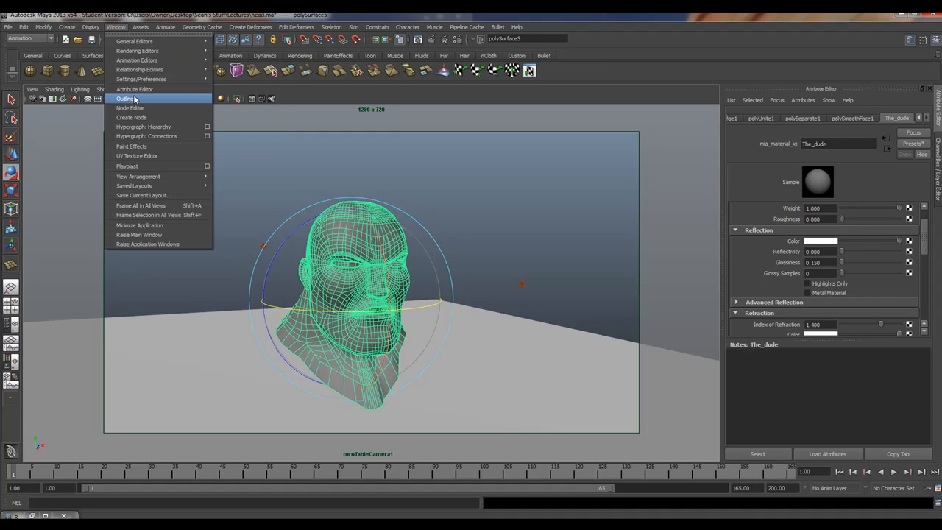
Step: Select group1 in the Outliner and Shift-drag the Time Slider to mark its keyed frame range
{"action": "left_click", "coordinate": [125, 99]}
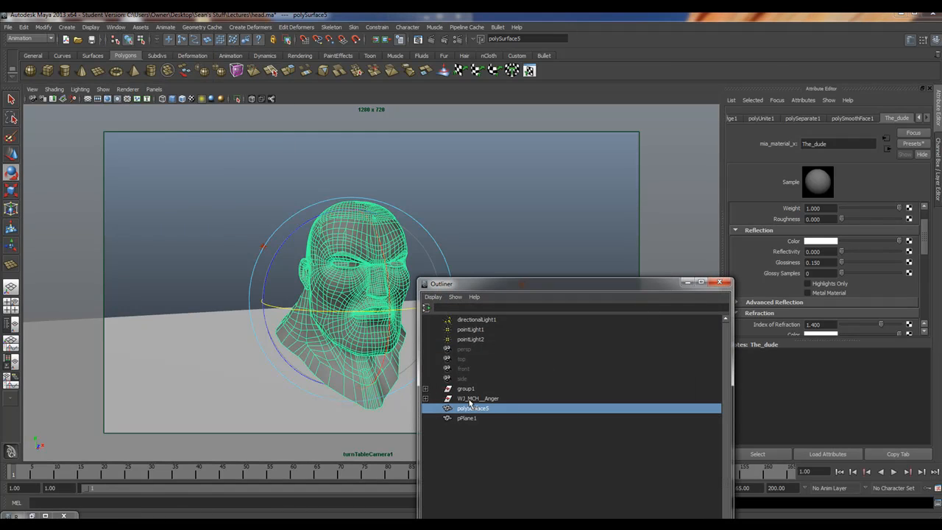
{"action": "left_click", "coordinate": [466, 389]}
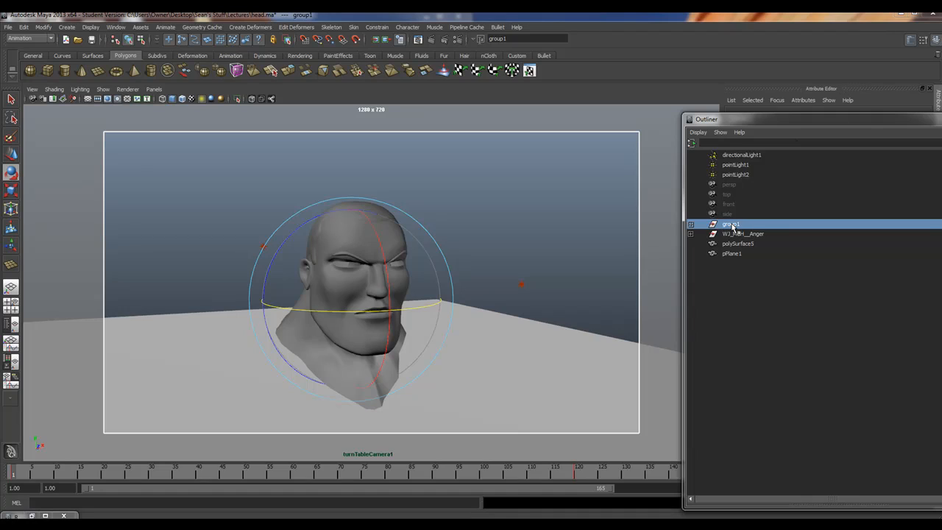
{"action": "mouse_move", "coordinate": [409, 474]}
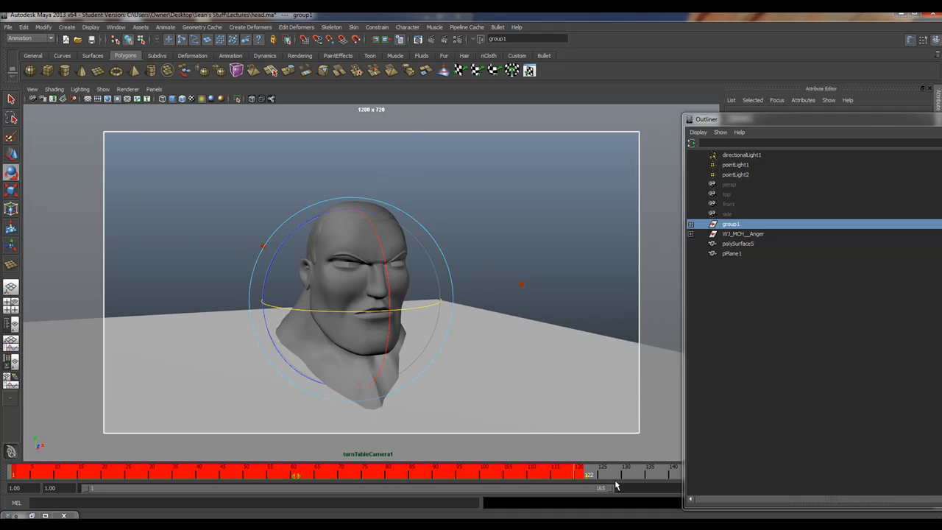
{"action": "left_click_drag", "start_coordinate": [589, 474], "coordinate": [180, 474]}
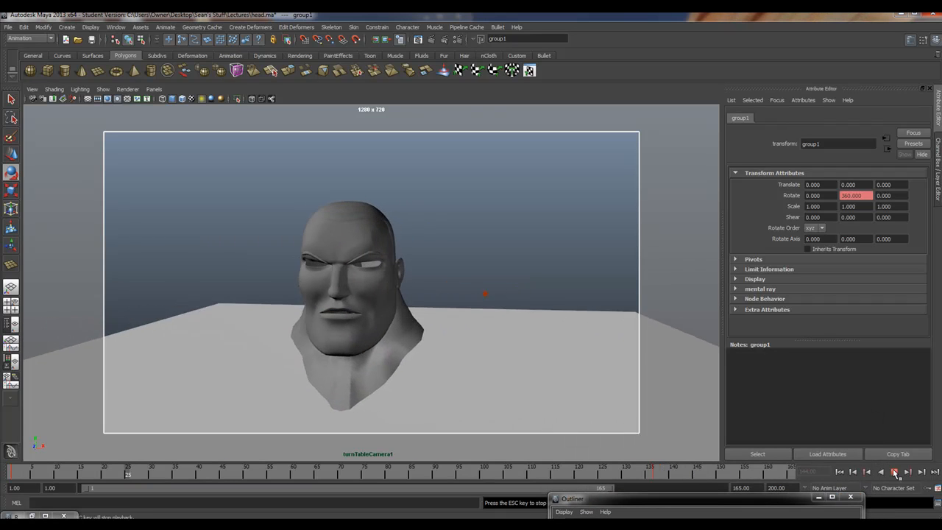
{"action": "left_click", "coordinate": [895, 471]}
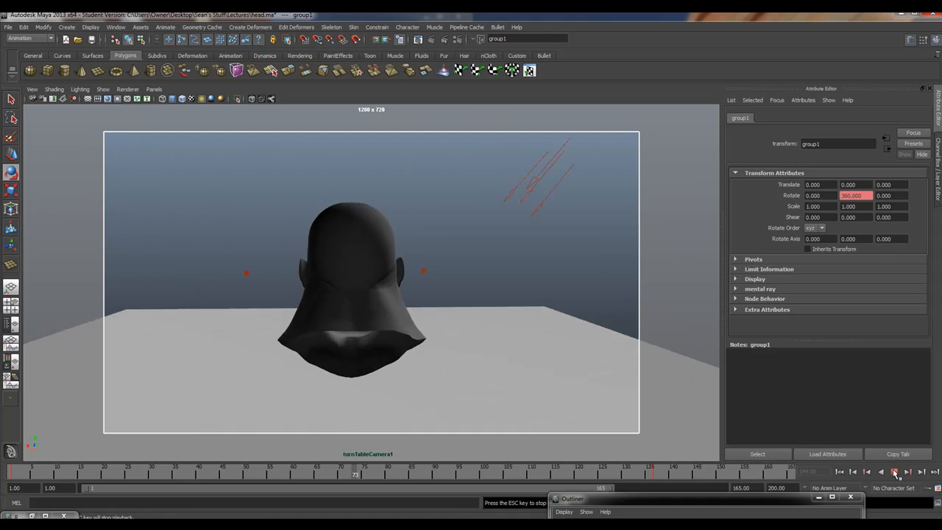
{"action": "left_click", "coordinate": [895, 471]}
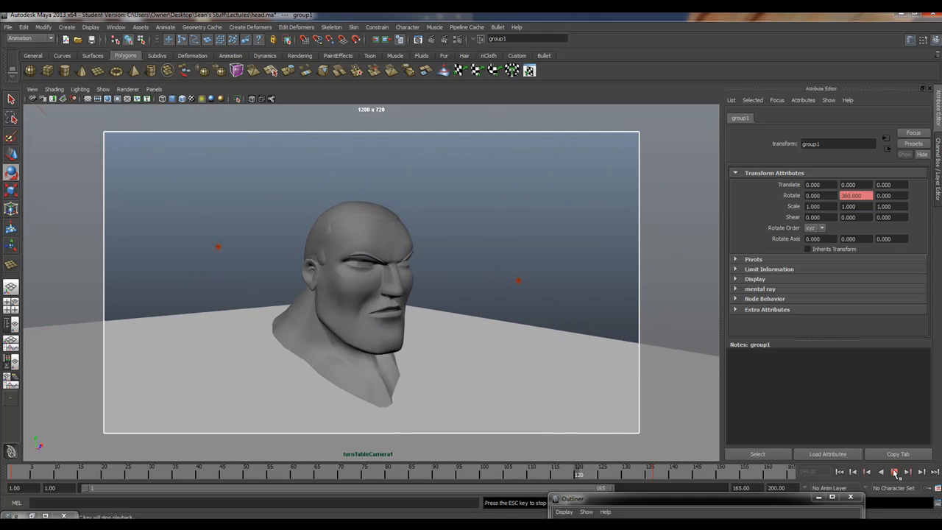
{"action": "left_click", "coordinate": [895, 471]}
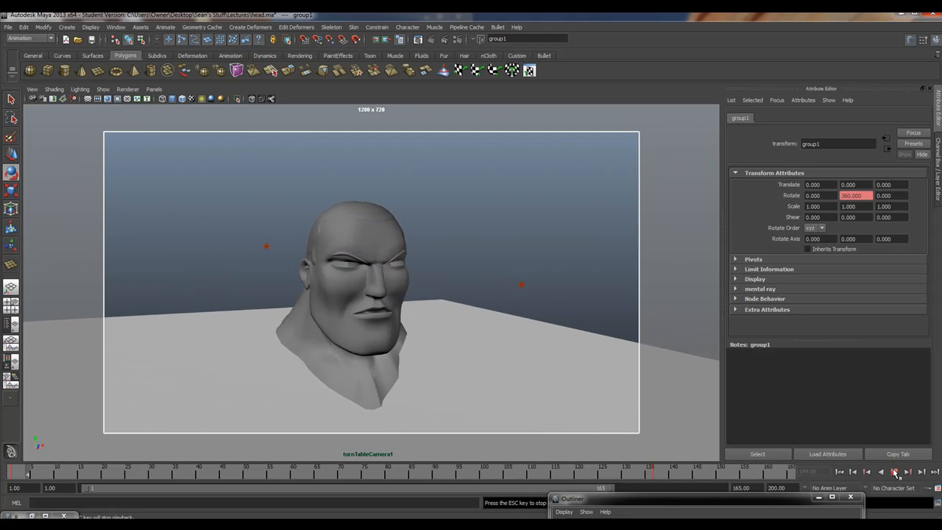
{"action": "left_click", "coordinate": [892, 471]}
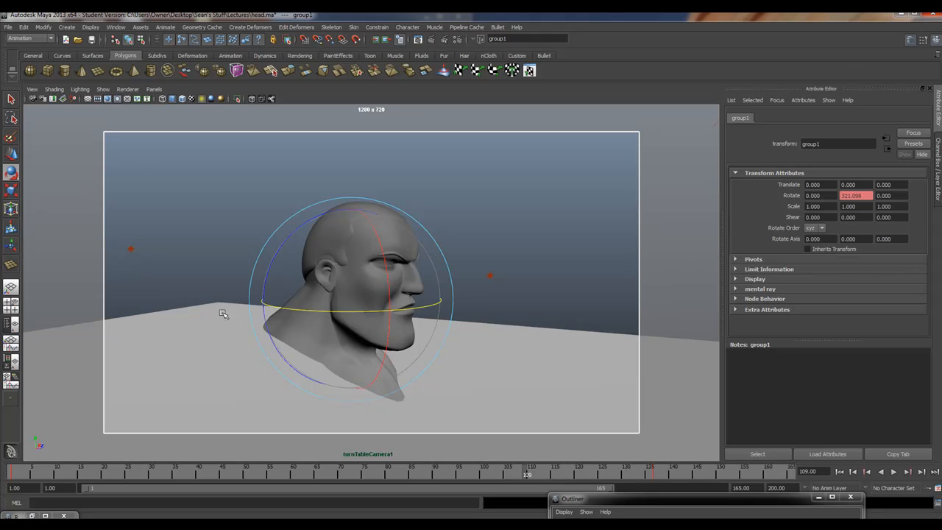
{"action": "mouse_move", "coordinate": [487, 412]}
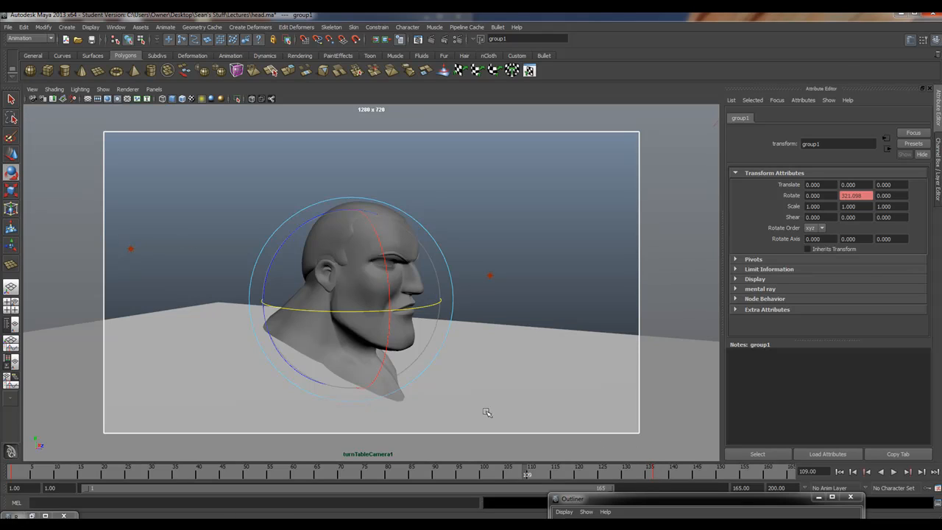
{"action": "mouse_move", "coordinate": [371, 340]}
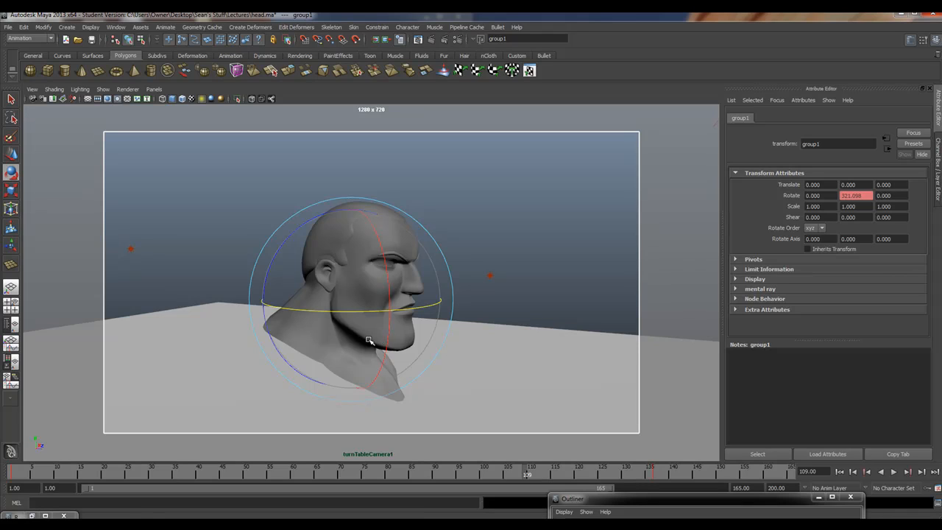